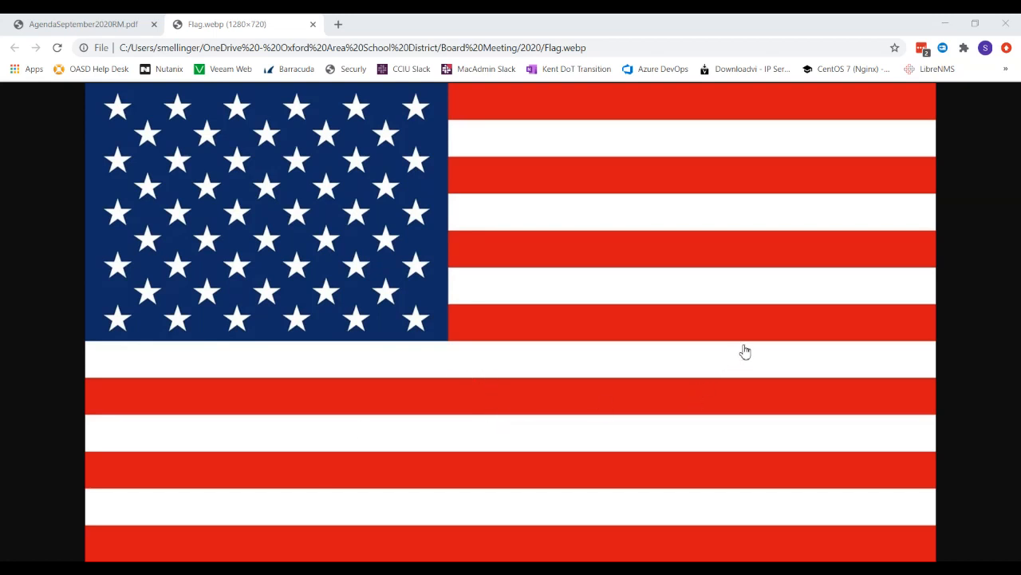
pyautogui.moveTo(629, 364)
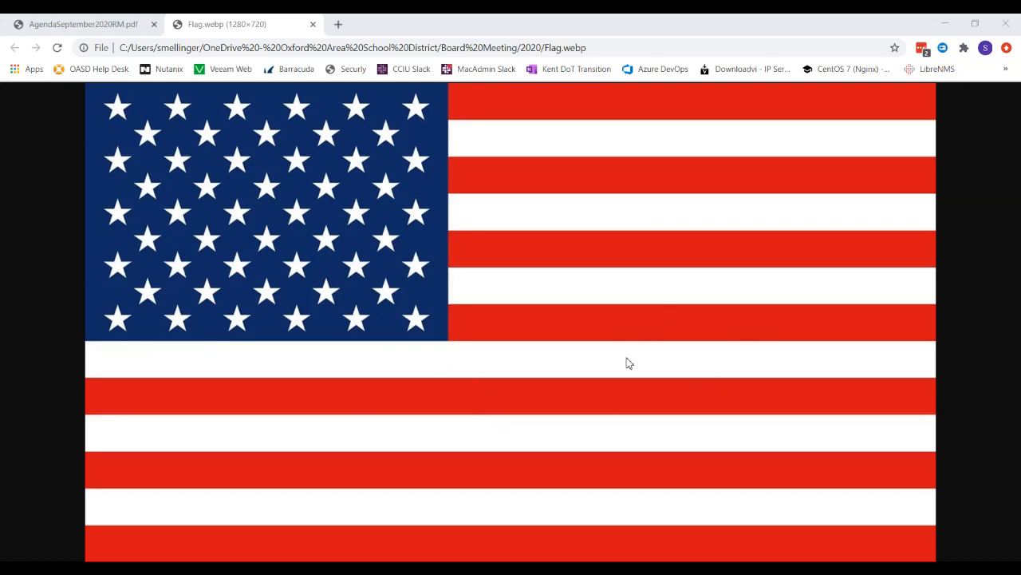
pyautogui.moveTo(662, 348)
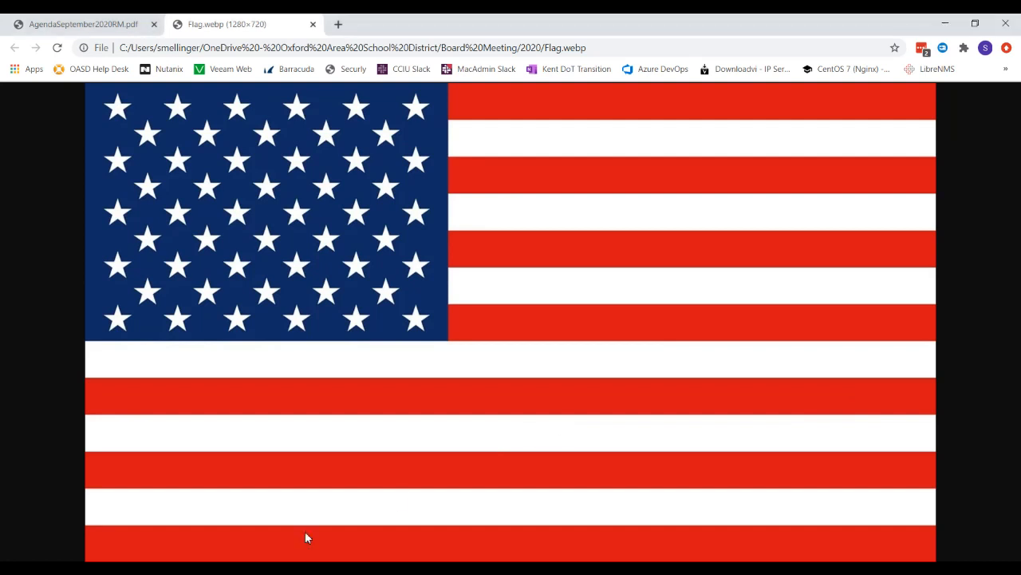
# Step: Toggle full screen briefly, then switch to the September agenda PDF and move to page 2
pyautogui.press('f11')
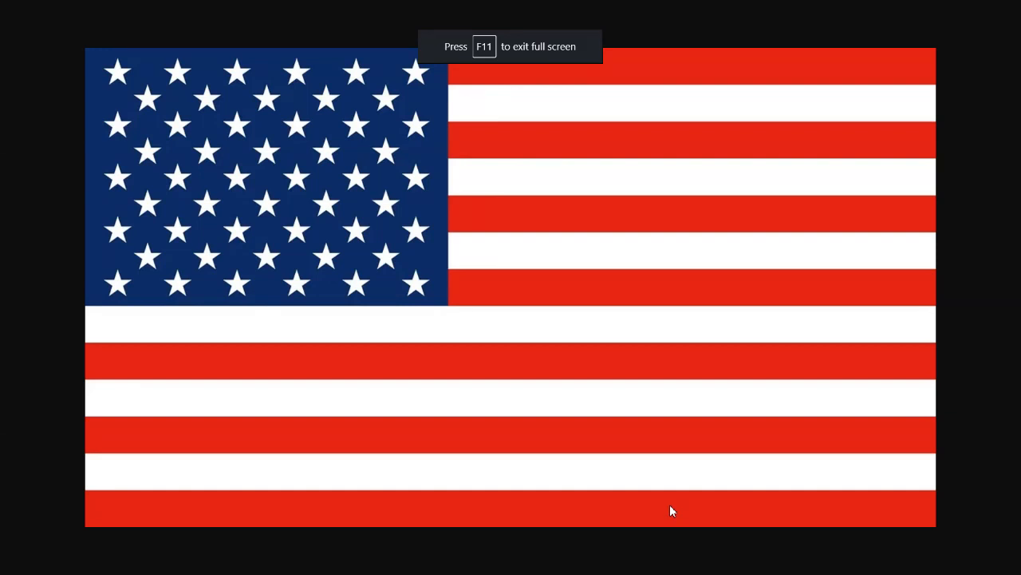
pyautogui.press('f11')
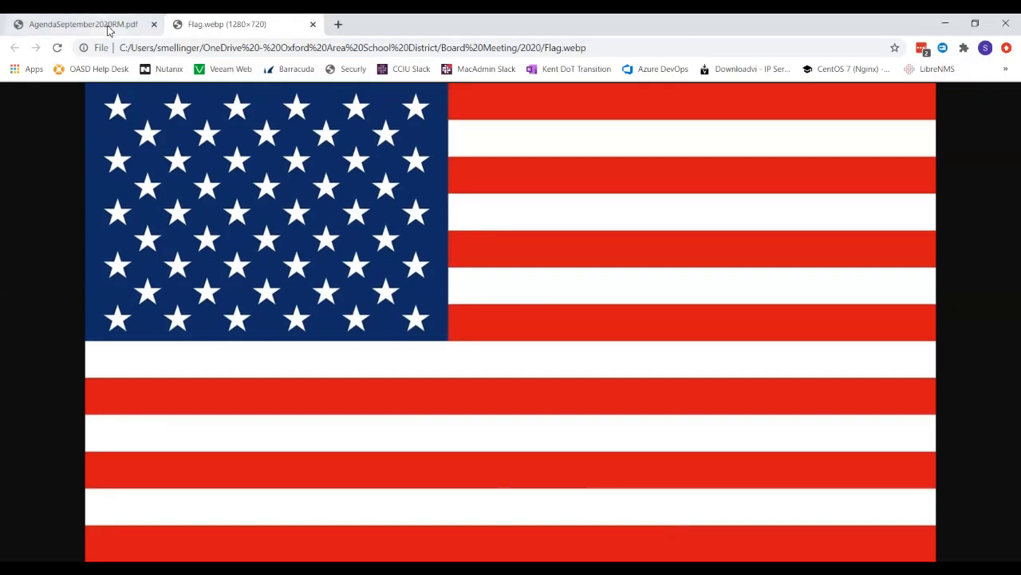
pyautogui.click(80, 24)
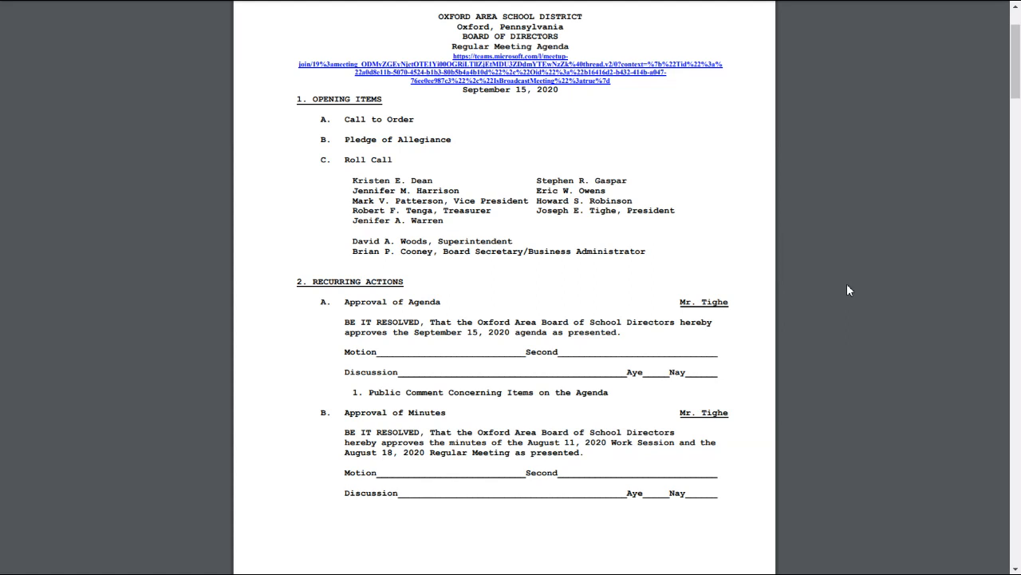
pyautogui.moveTo(878, 536)
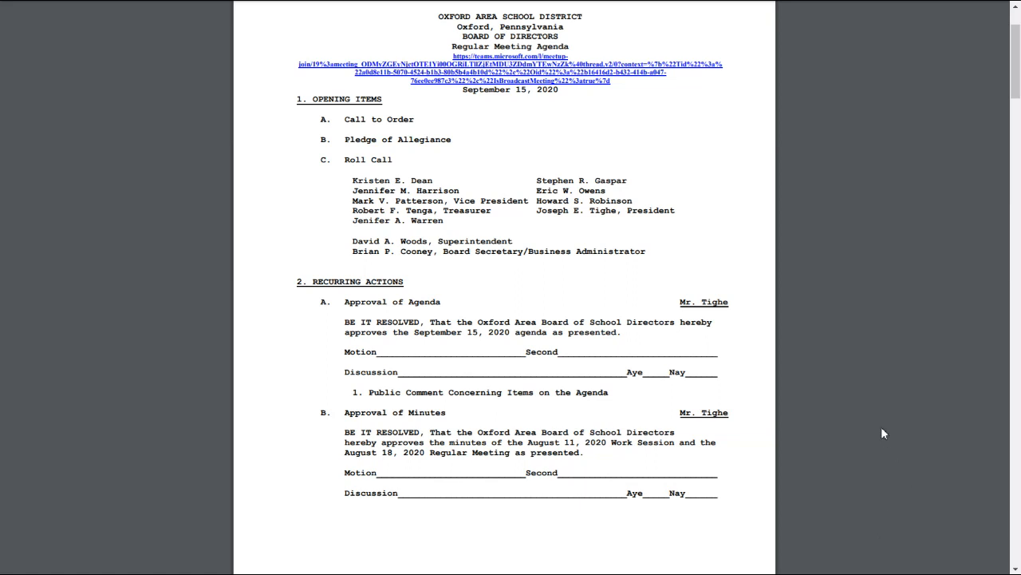
pyautogui.moveTo(856, 284)
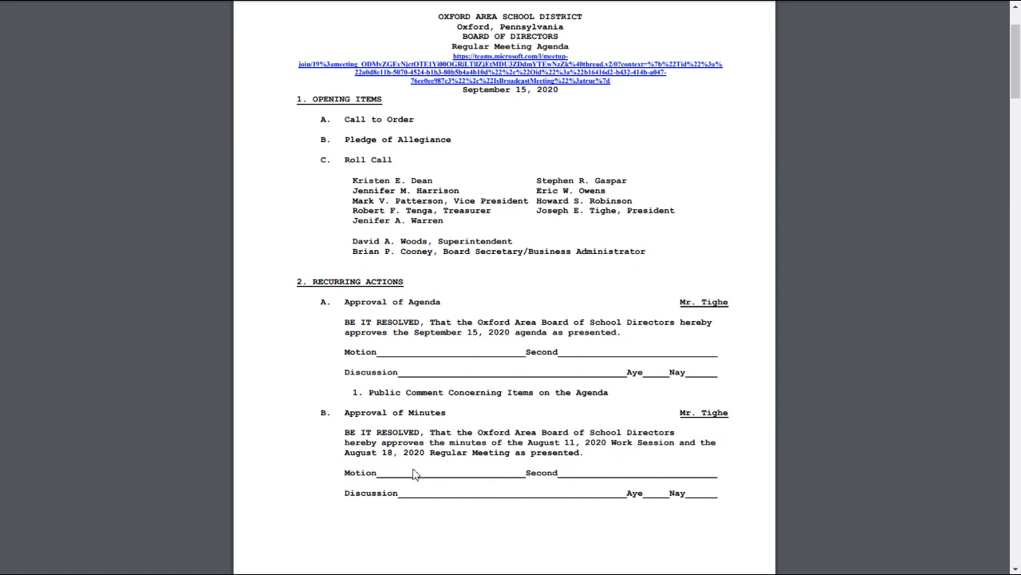
pyautogui.moveTo(434, 466)
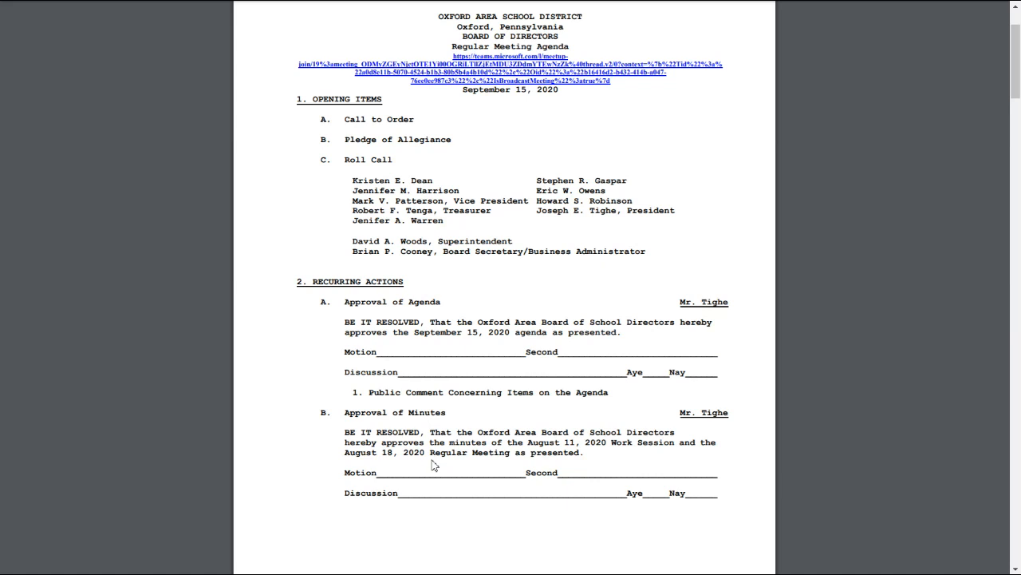
pyautogui.moveTo(513, 456)
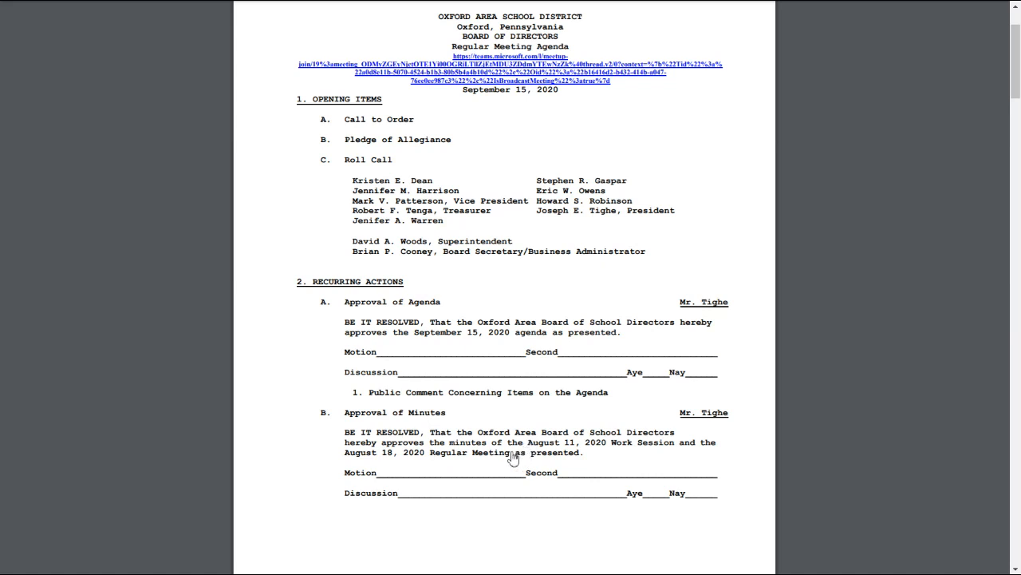
pyautogui.moveTo(507, 460)
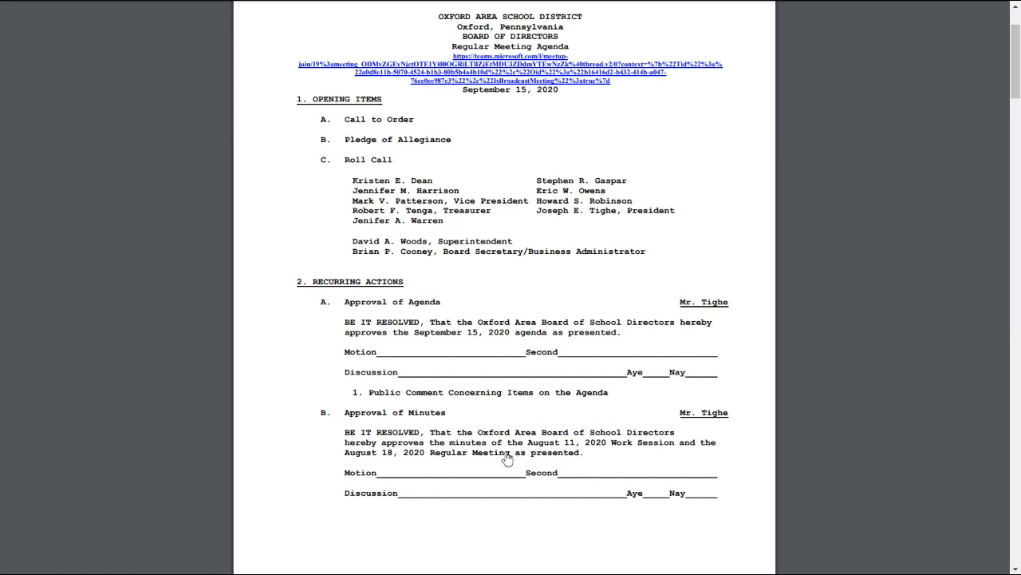
pyautogui.moveTo(482, 462)
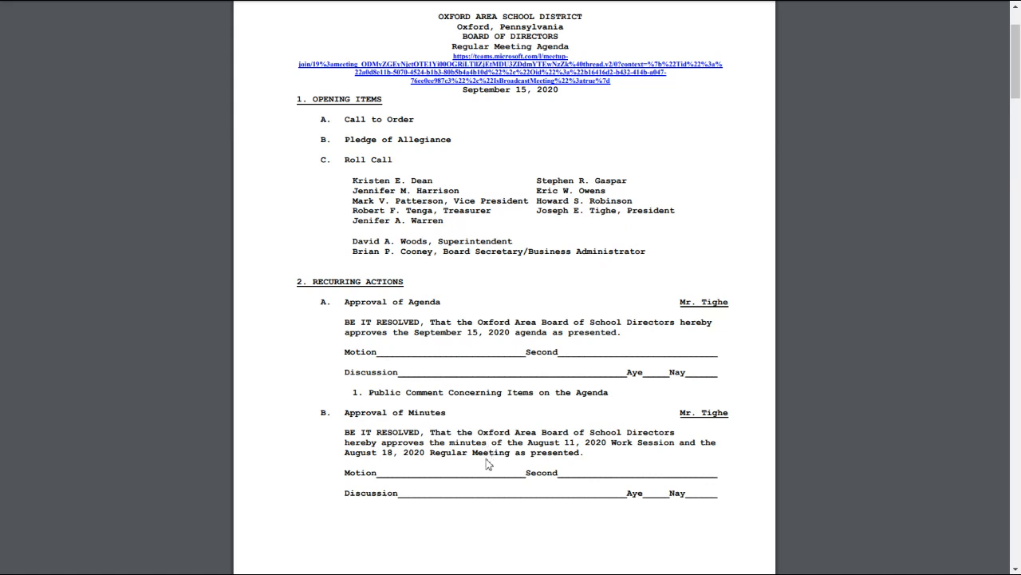
pyautogui.moveTo(504, 455)
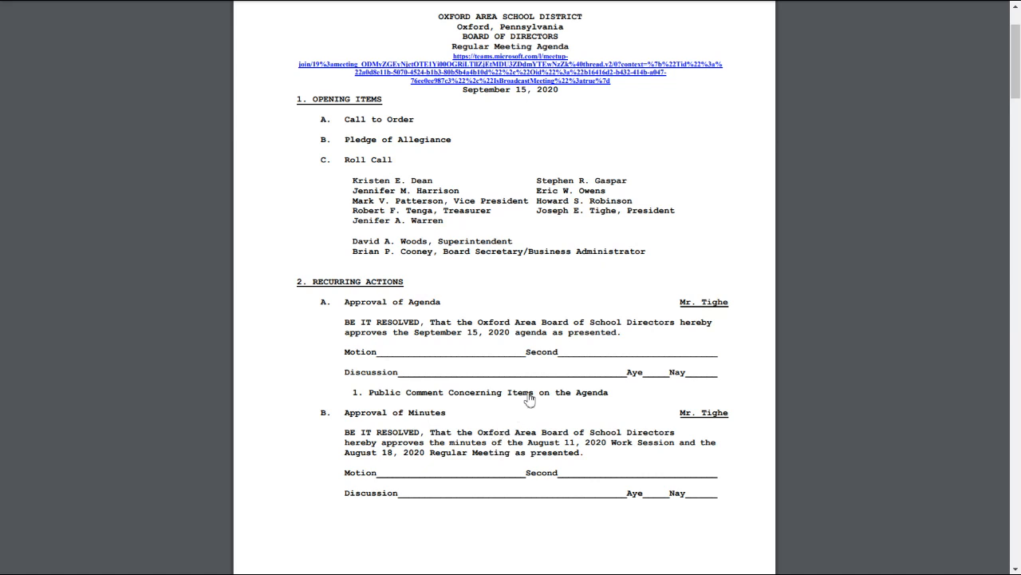
pyautogui.moveTo(760, 70)
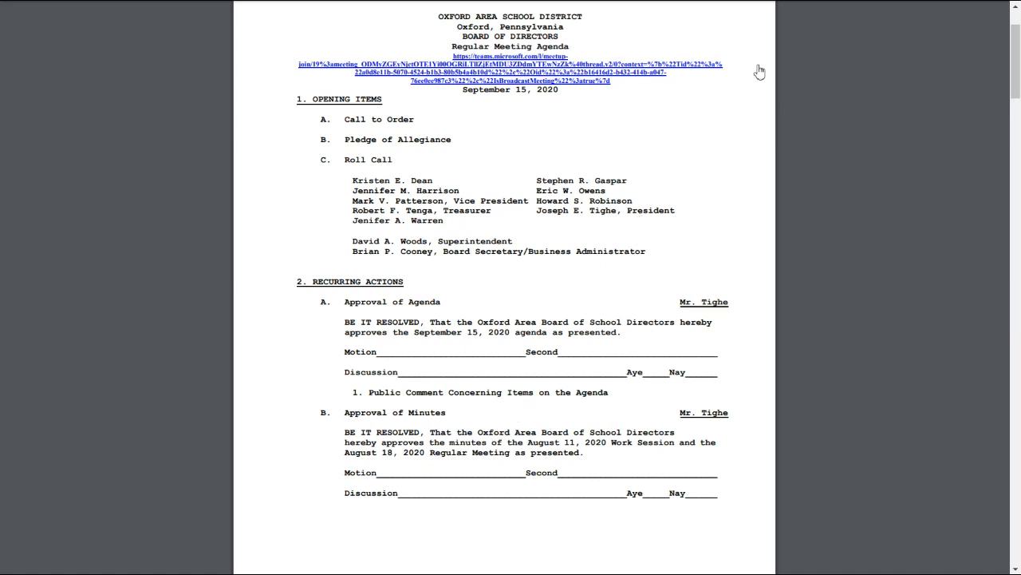
pyautogui.moveTo(811, 64)
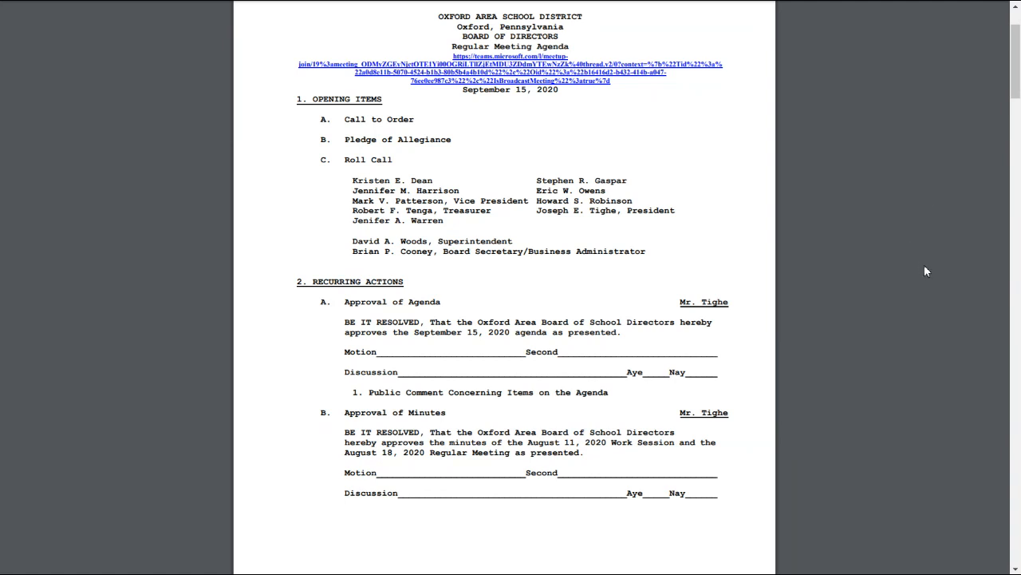
pyautogui.moveTo(926, 277)
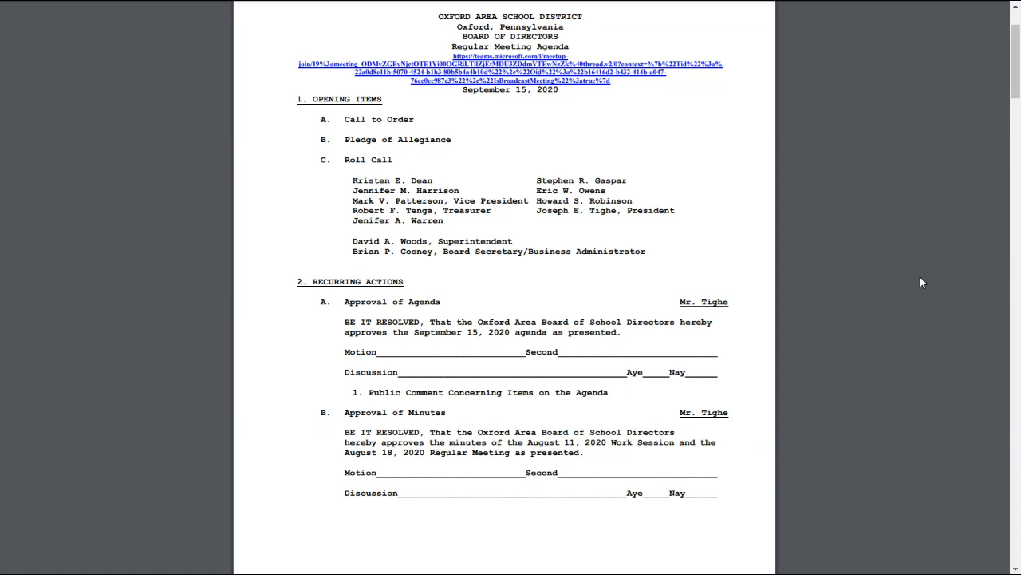
pyautogui.moveTo(934, 300)
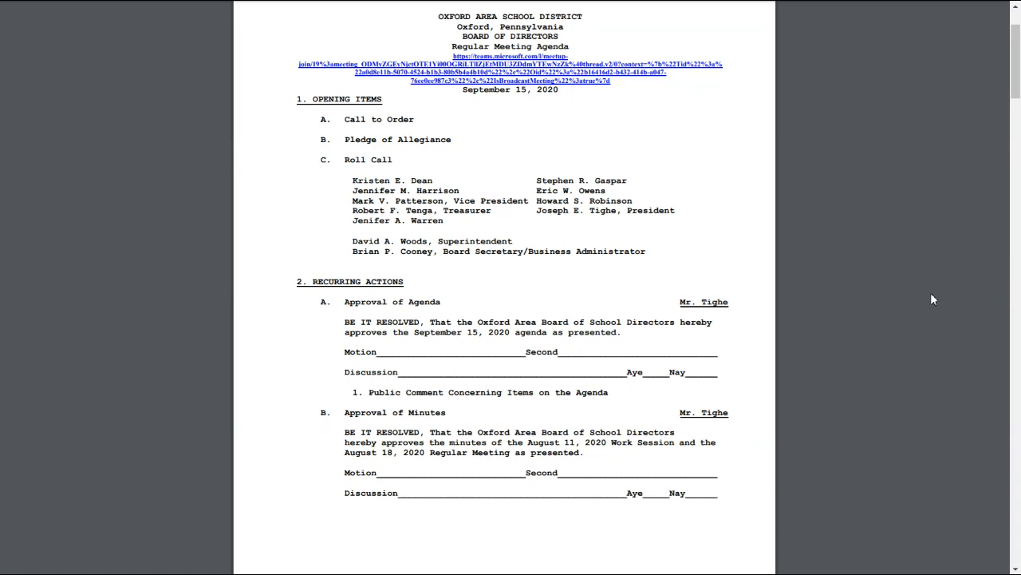
pyautogui.moveTo(938, 364)
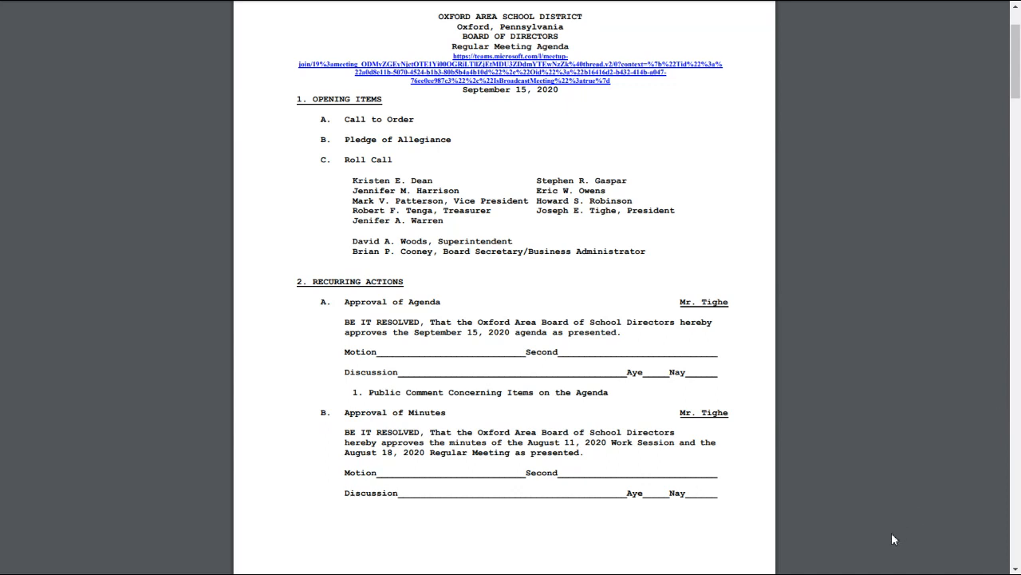
pyautogui.moveTo(886, 531)
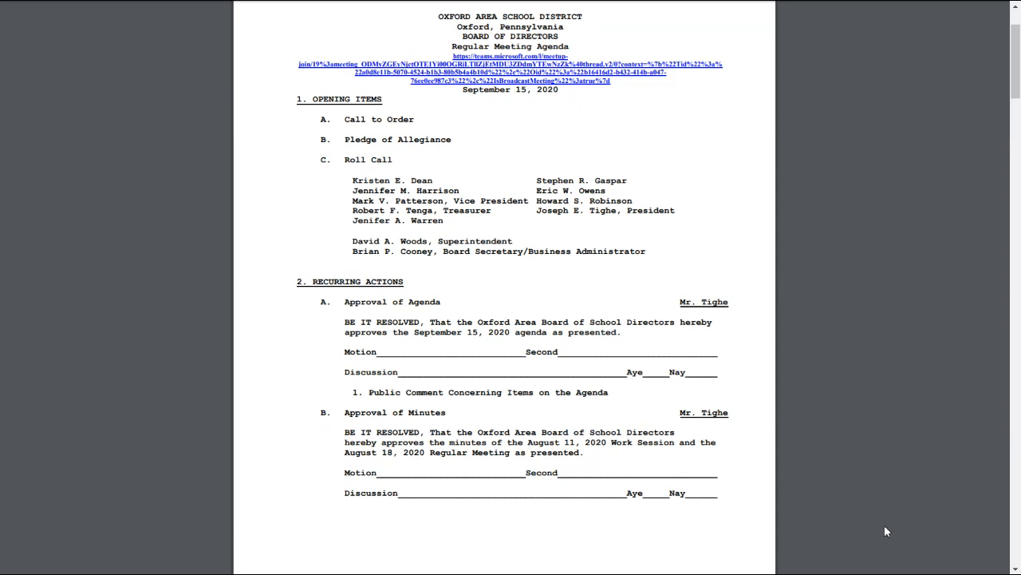
pyautogui.moveTo(916, 460)
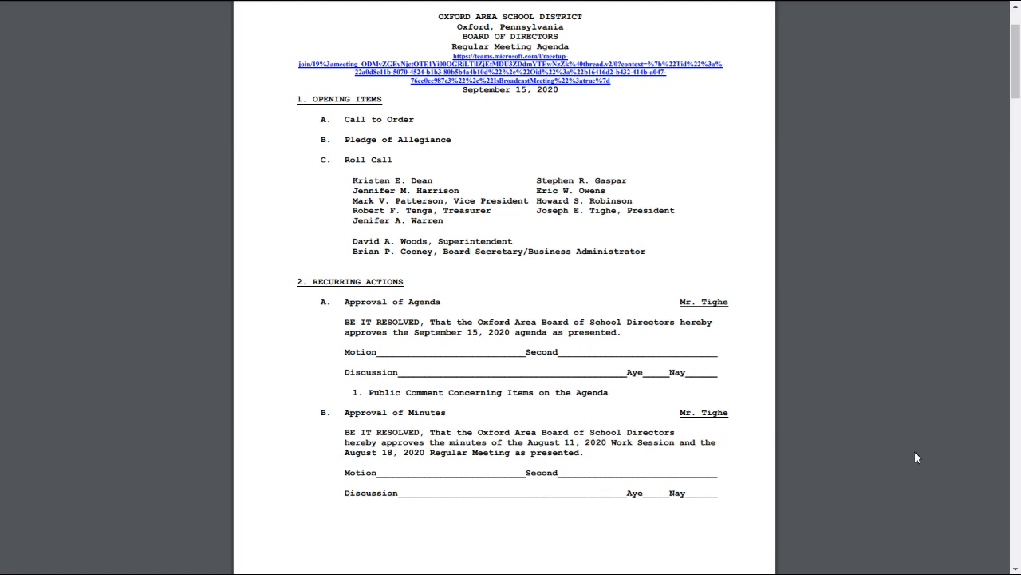
pyautogui.moveTo(604, 549)
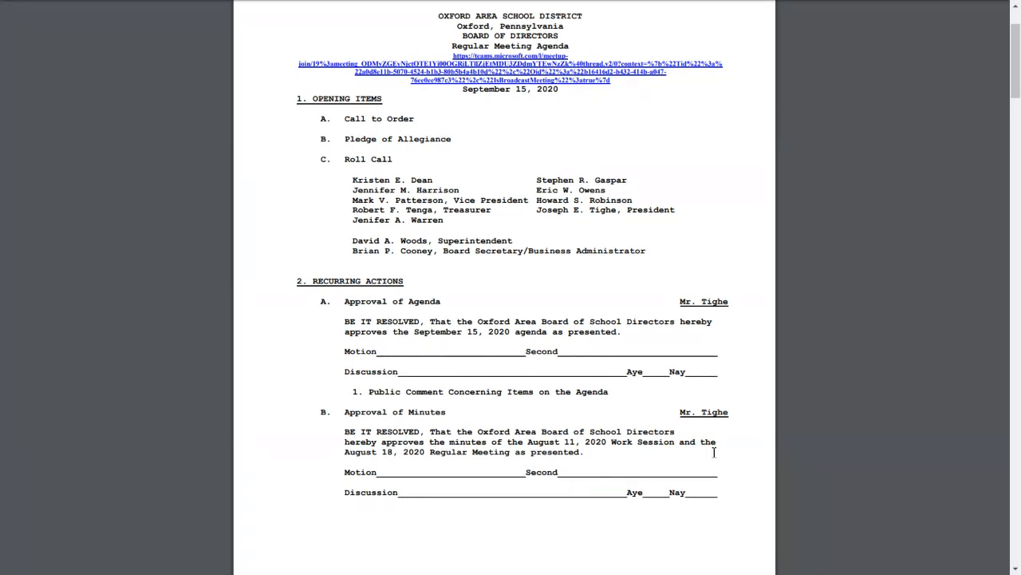
pyautogui.scroll(-3)
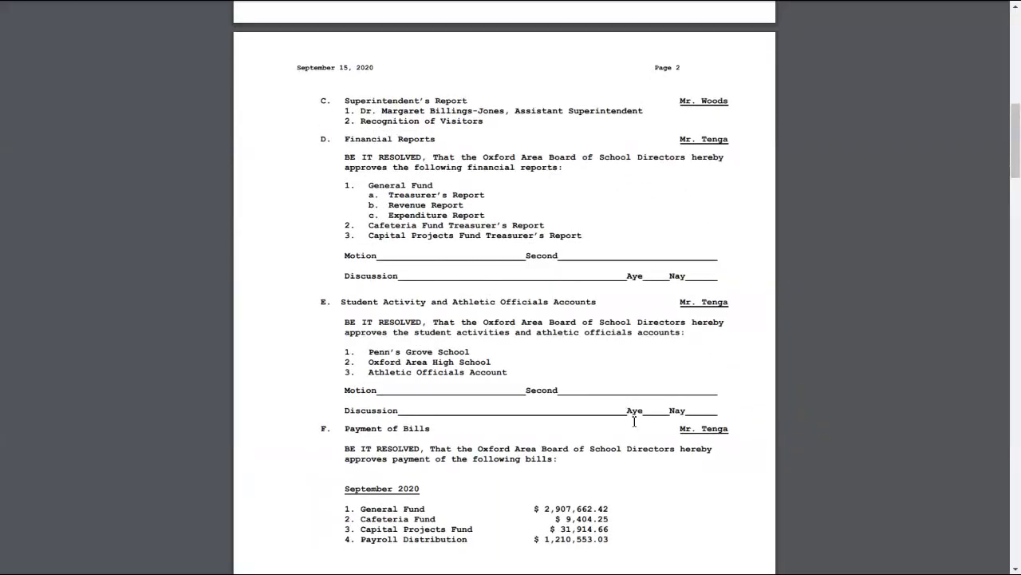
pyautogui.moveTo(102, 517)
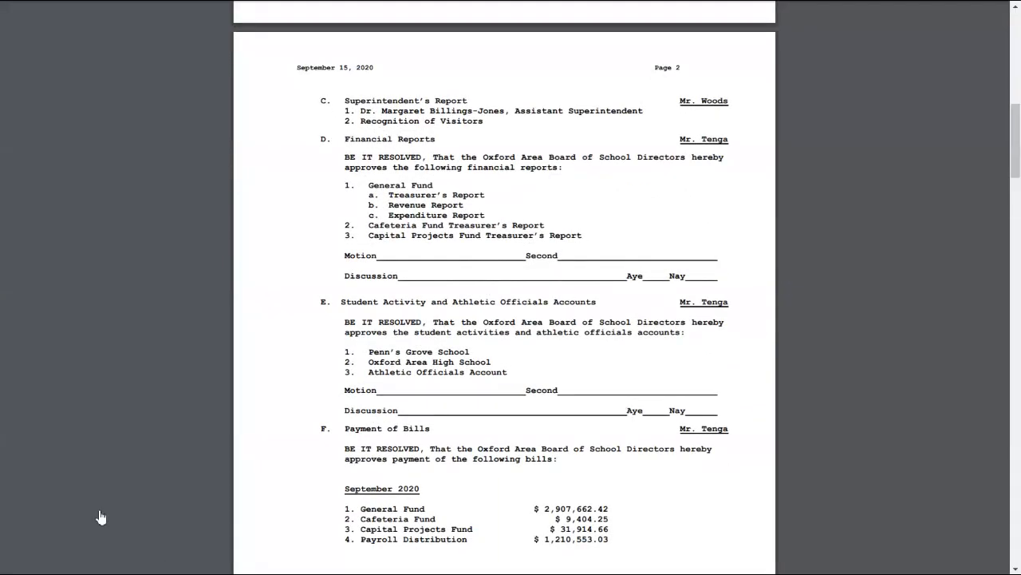
pyautogui.moveTo(311, 319)
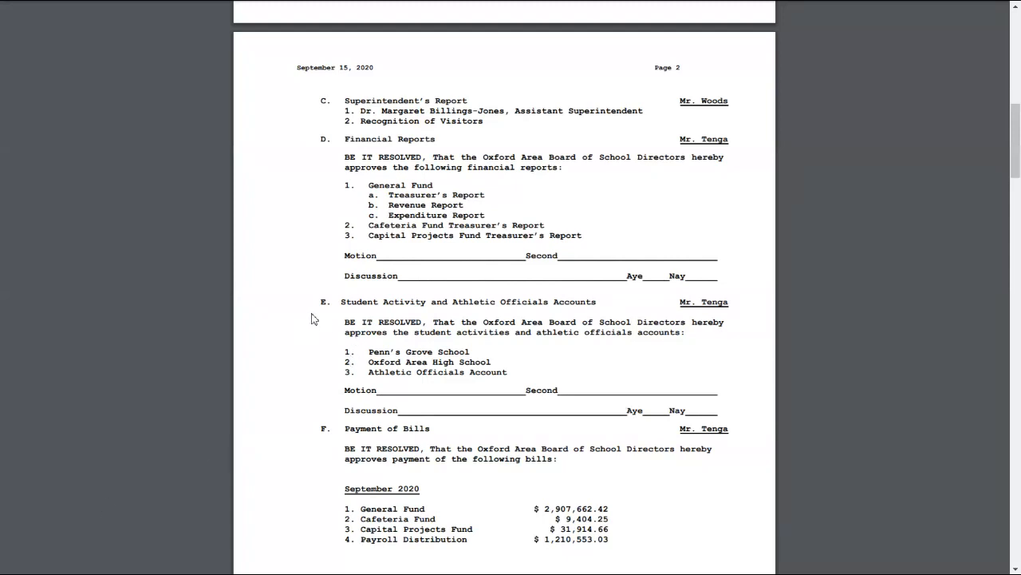
pyautogui.moveTo(343, 281)
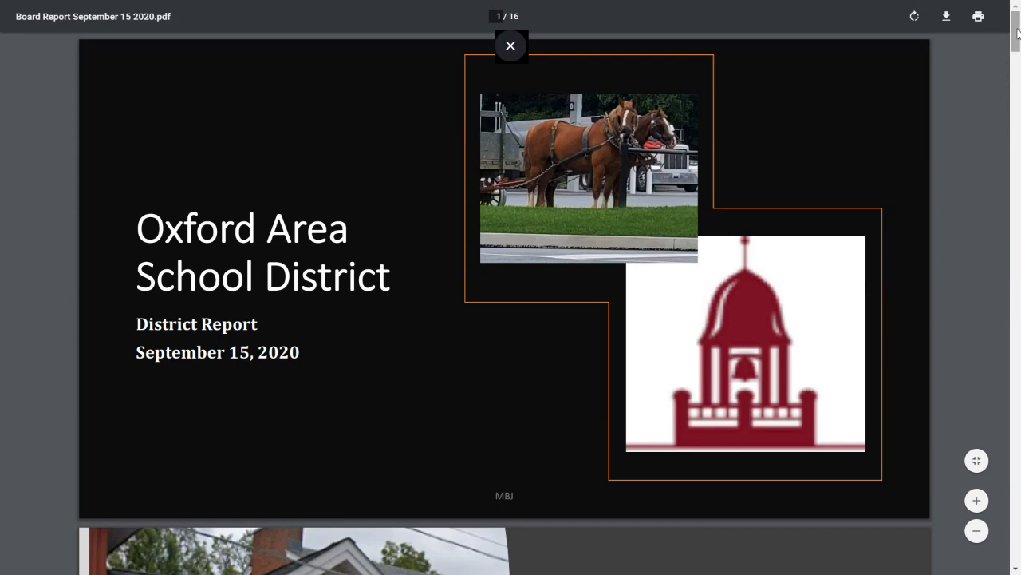
# Step: Focus the board report PDF and advance to the Community Partnership slide on page 2
pyautogui.click(510, 44)
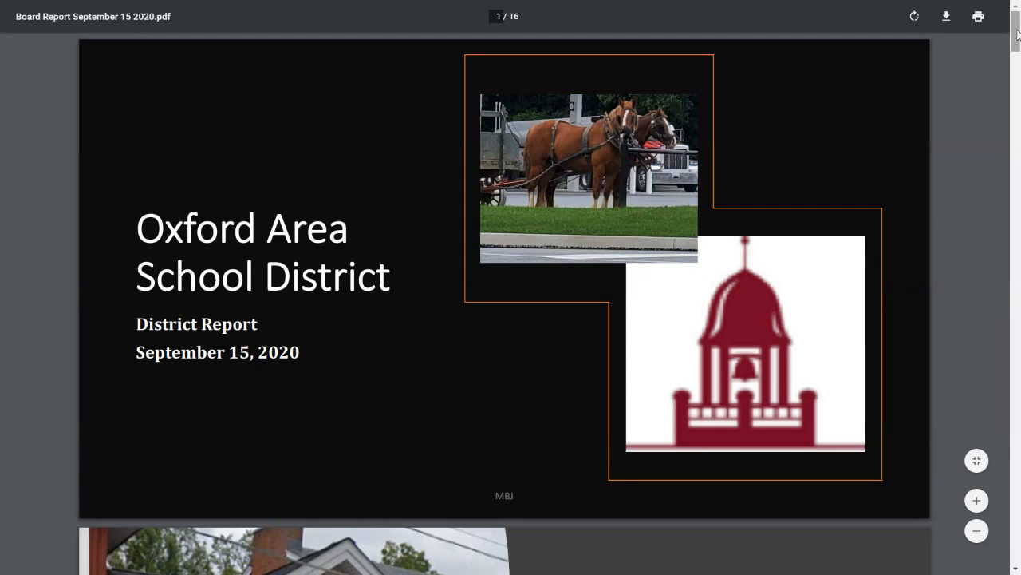
pyautogui.scroll(-3)
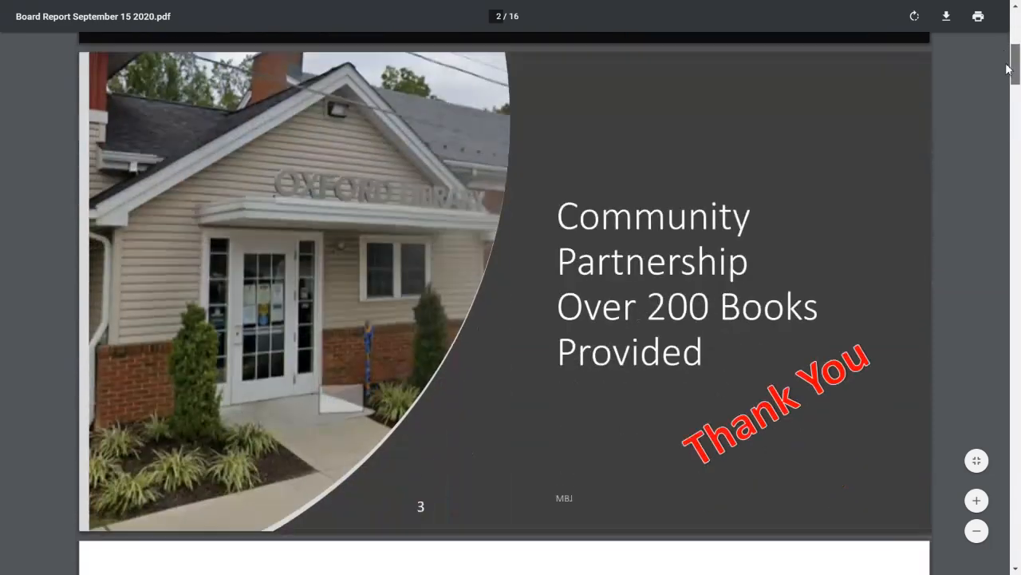
# Step: Scroll past the Kids First slide to the Professional Development slide with 483 hotspots
pyautogui.scroll(-3)
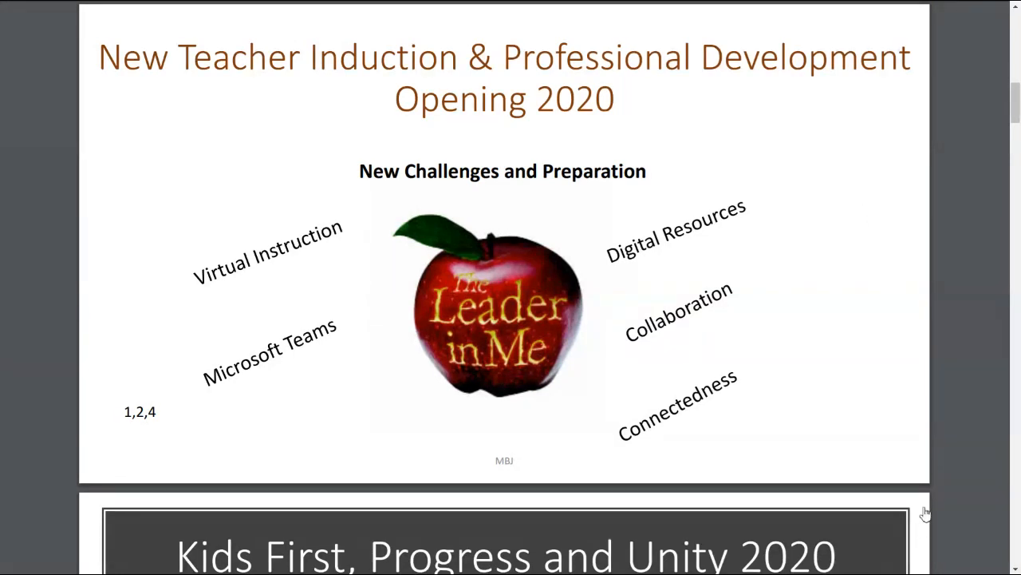
pyautogui.moveTo(940, 319)
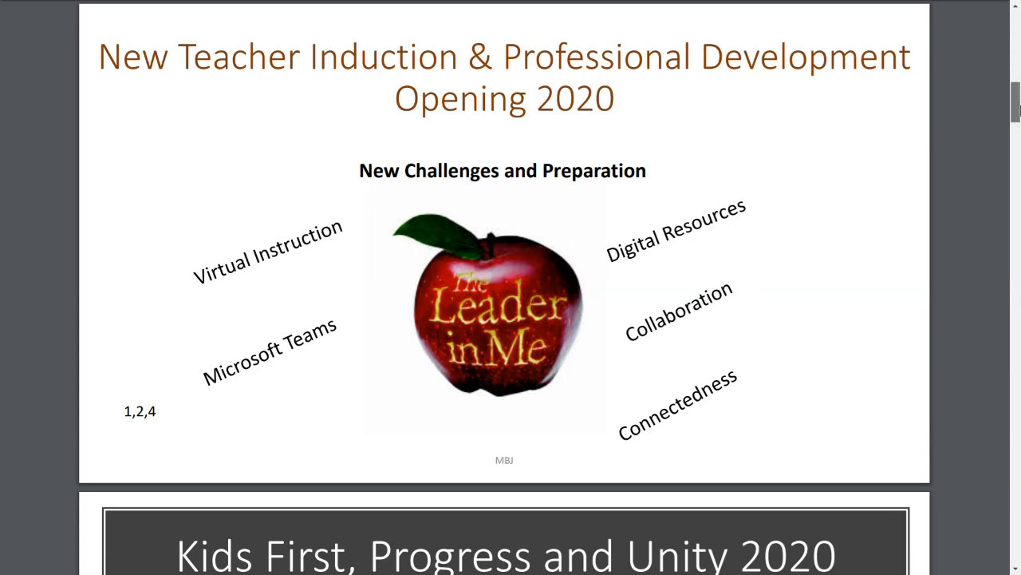
pyautogui.scroll(-3)
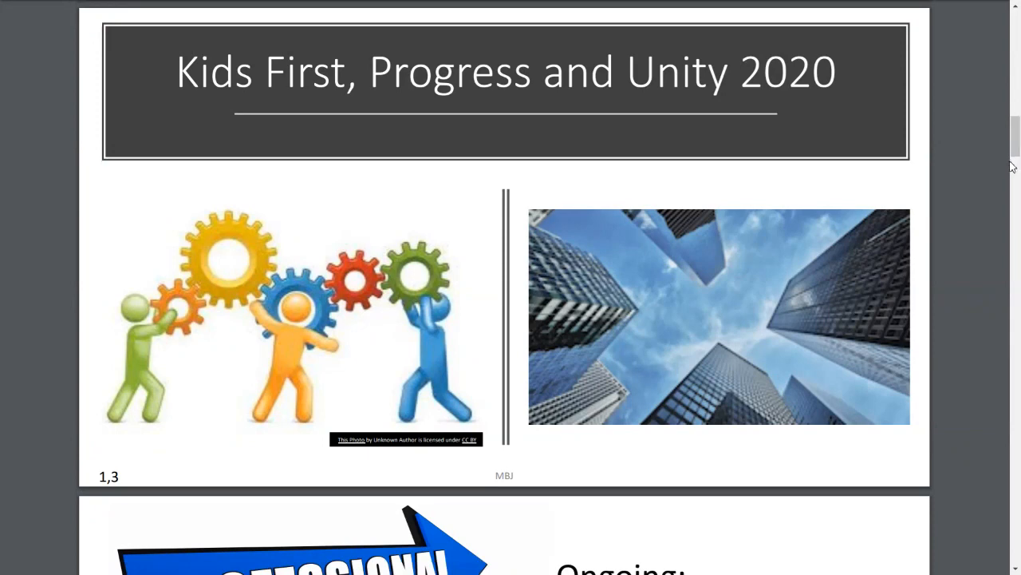
pyautogui.moveTo(1007, 169)
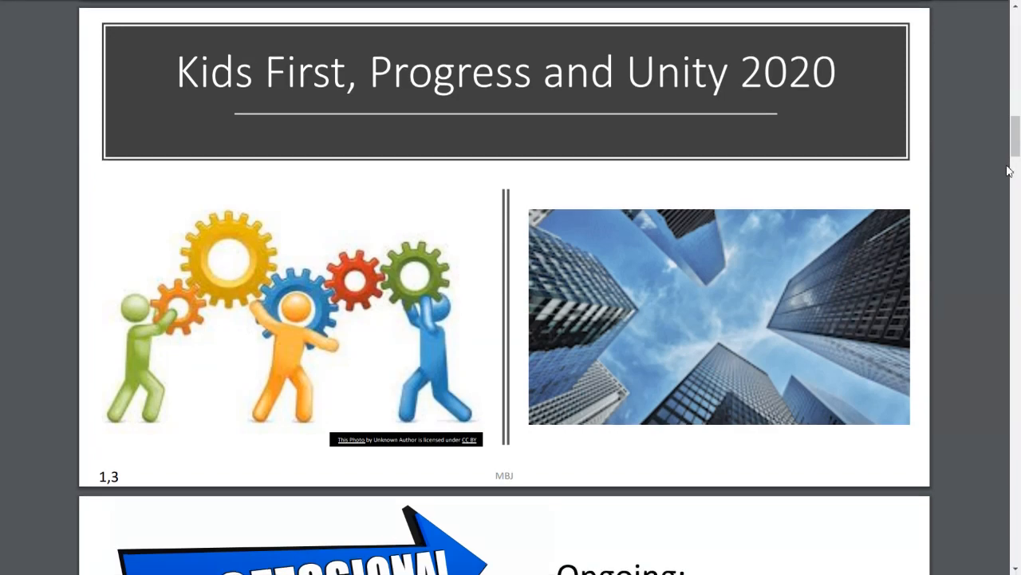
pyautogui.scroll(-3)
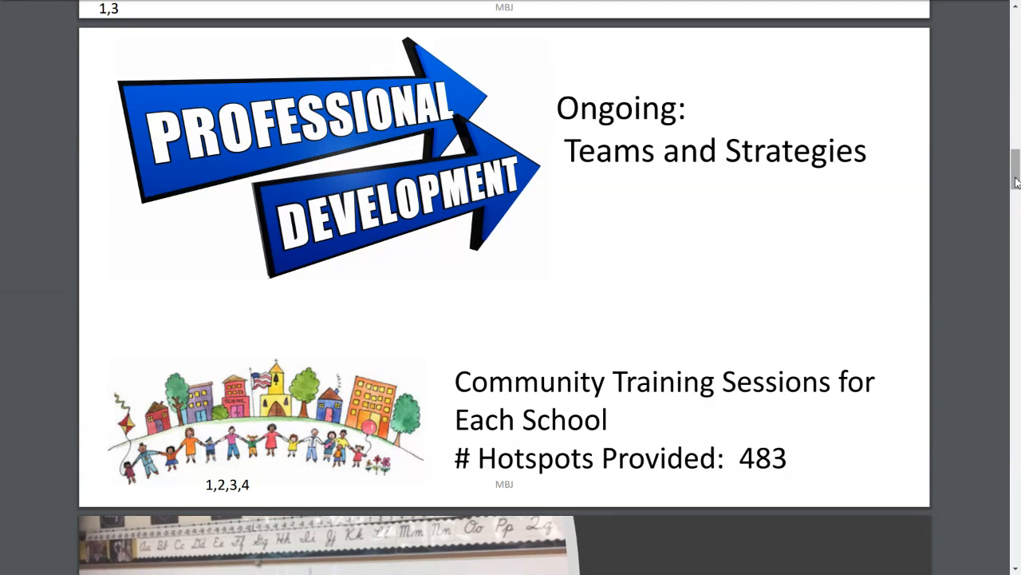
pyautogui.moveTo(1013, 182)
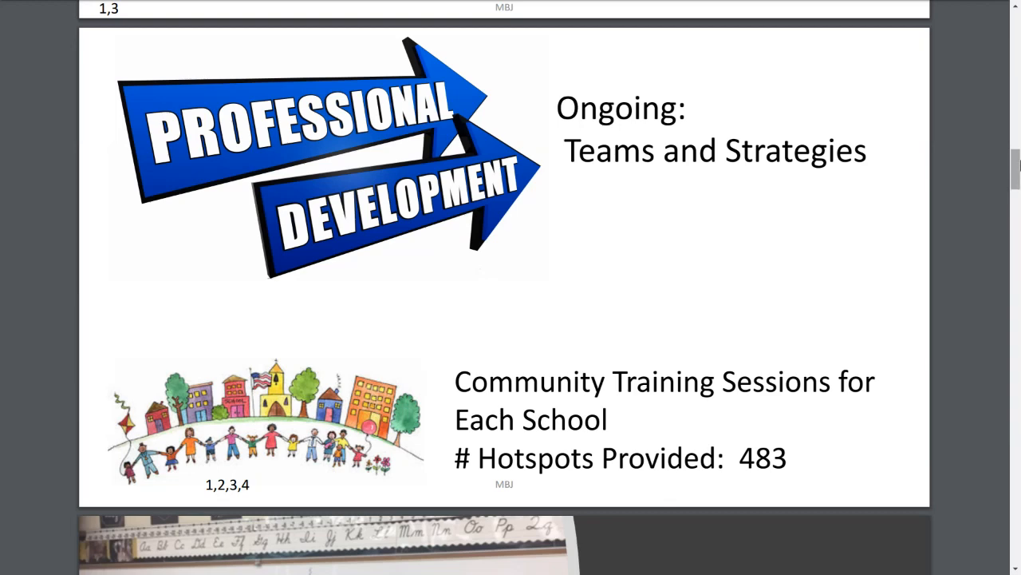
# Step: Scroll until the Teacher and Parent survey slide is fully in view
pyautogui.scroll(-3)
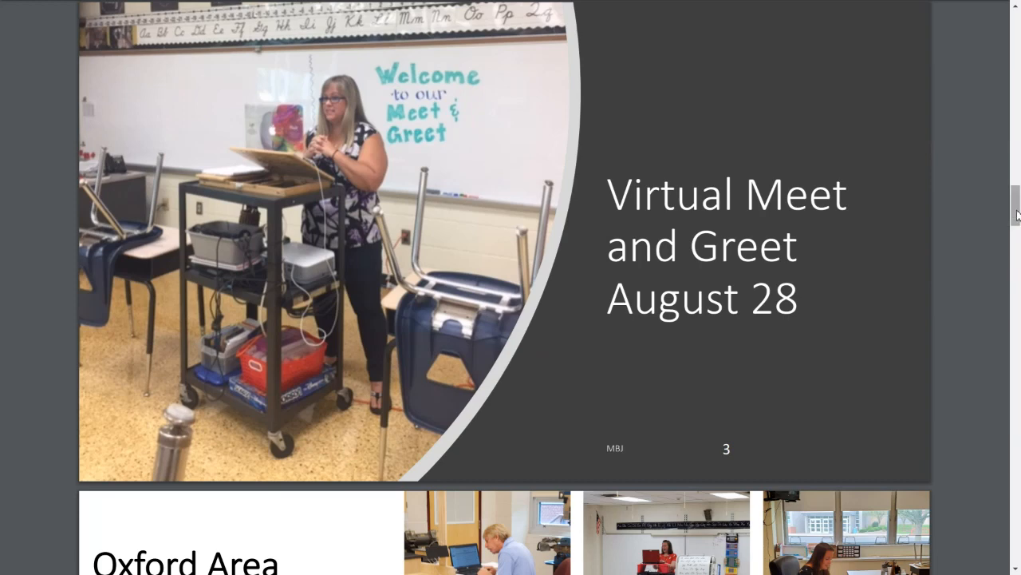
pyautogui.scroll(-3)
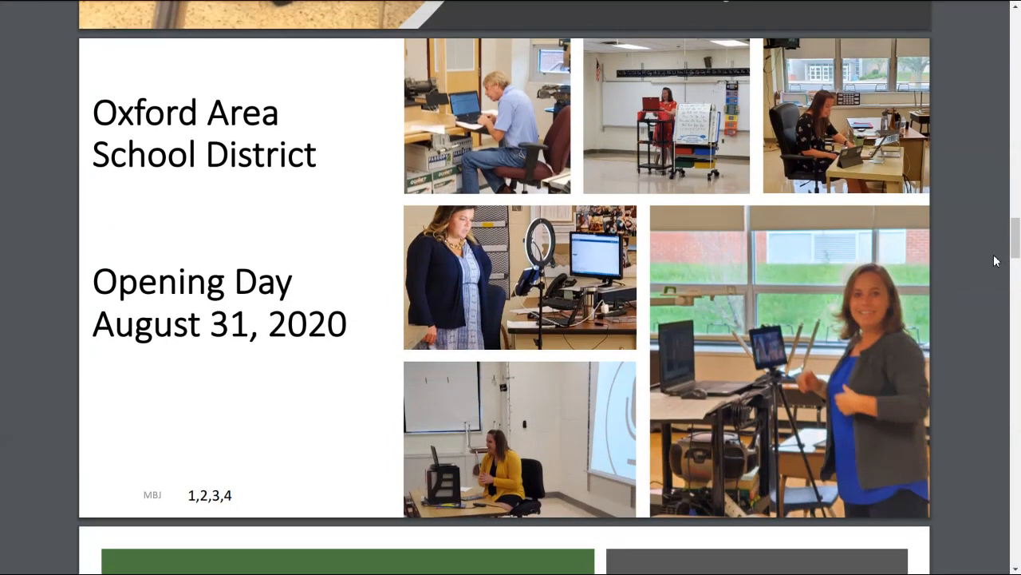
pyautogui.moveTo(992, 287)
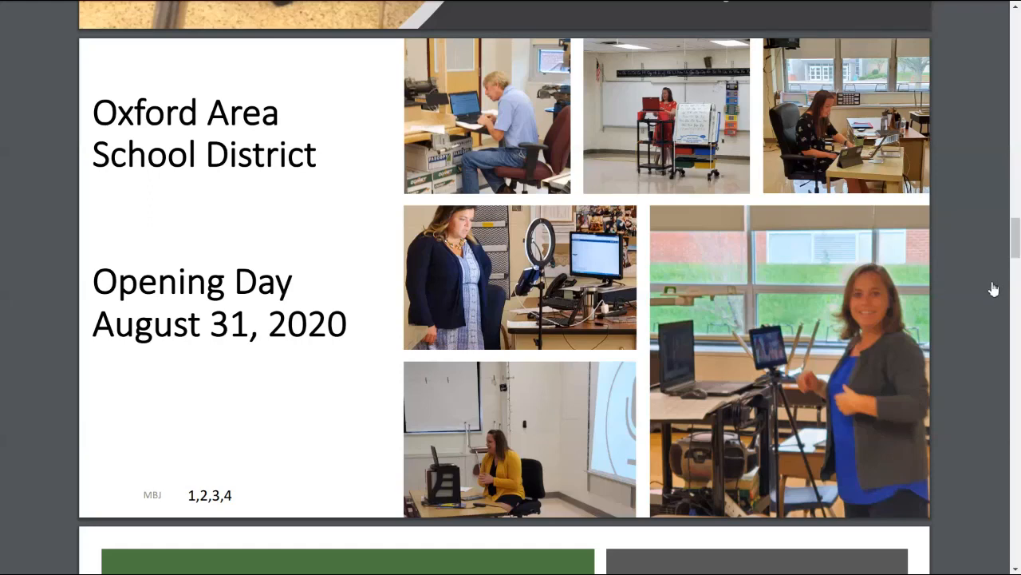
pyautogui.moveTo(981, 535)
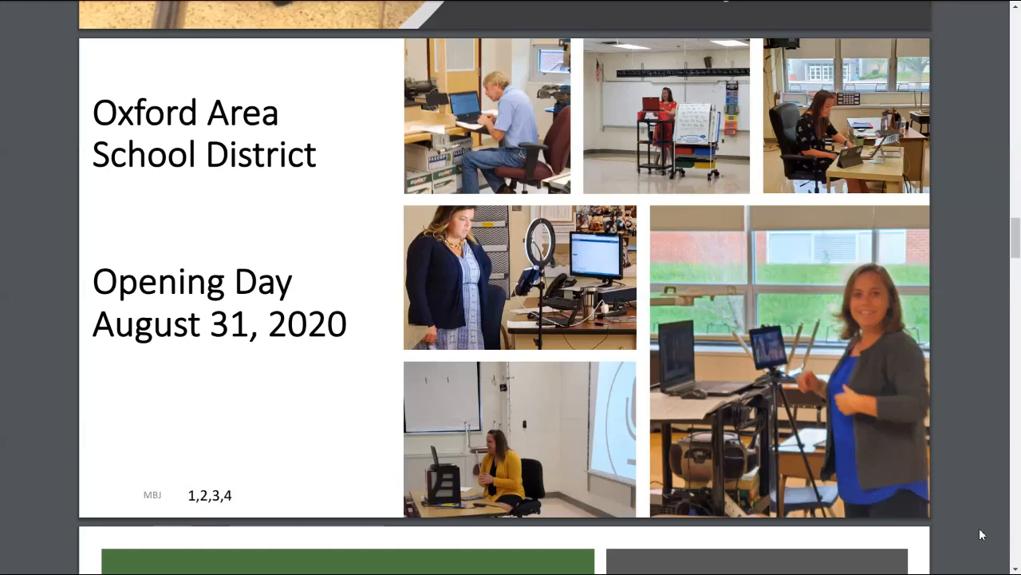
pyautogui.moveTo(973, 383)
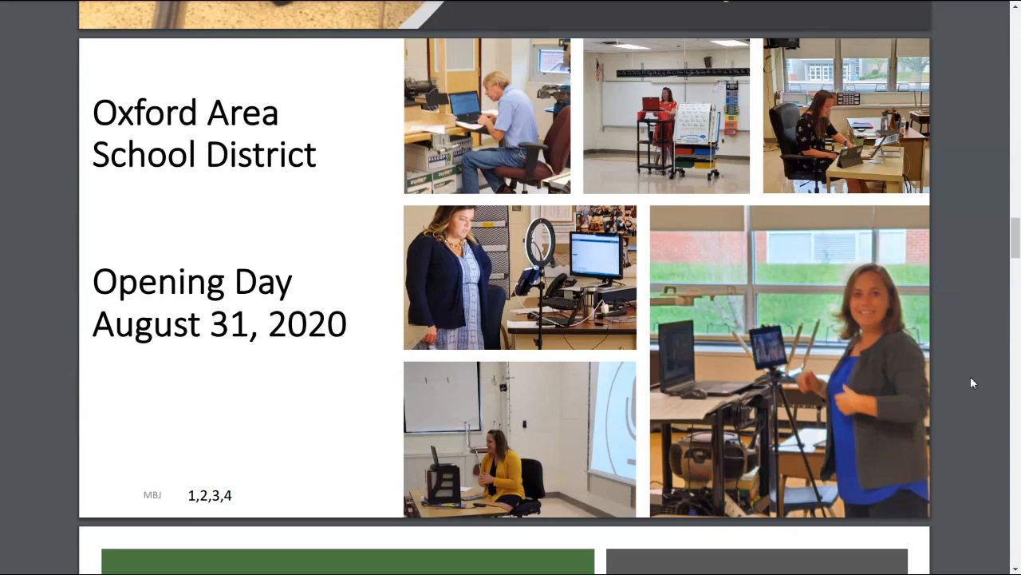
pyautogui.moveTo(974, 365)
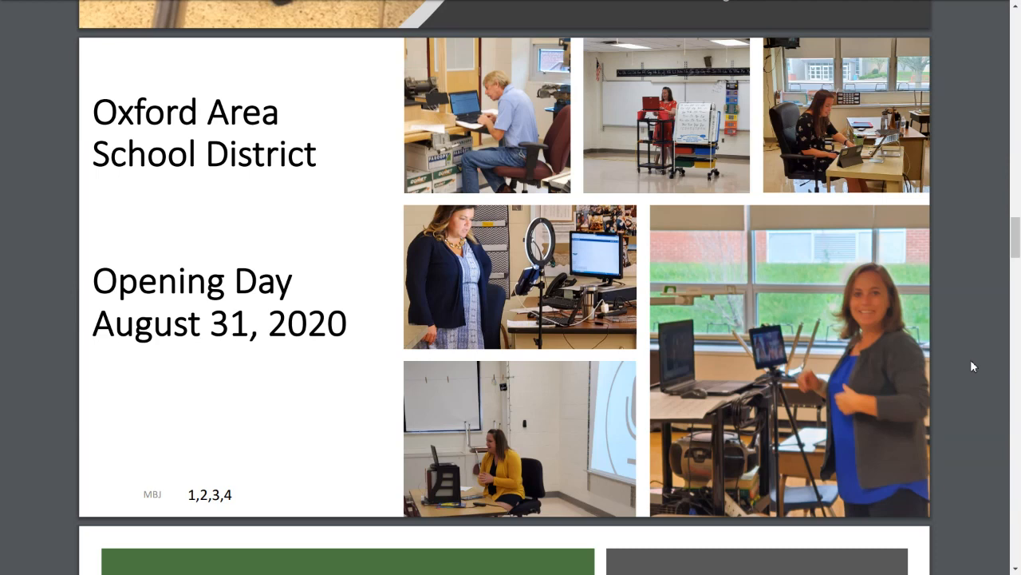
pyautogui.moveTo(983, 346)
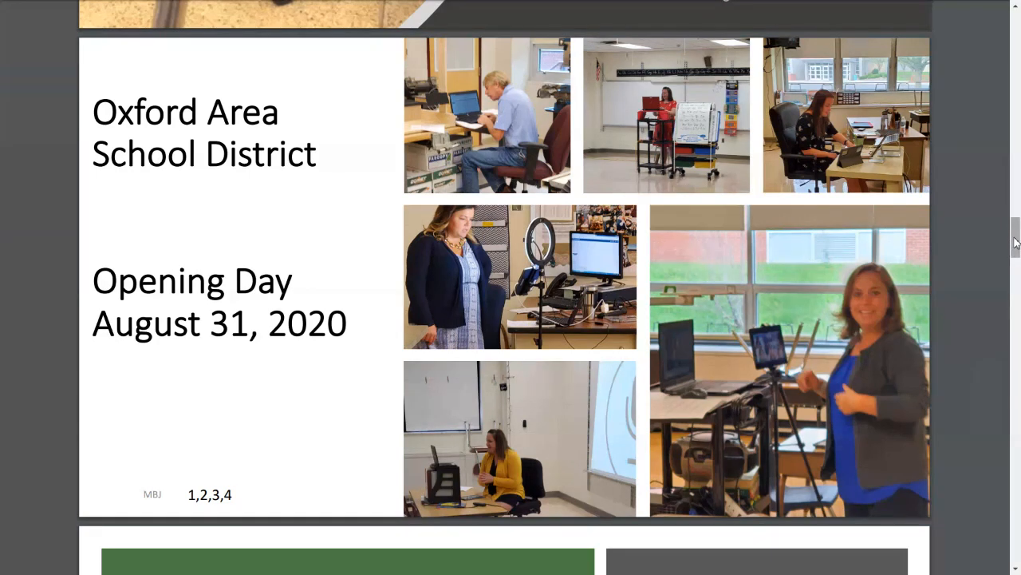
pyautogui.scroll(-3)
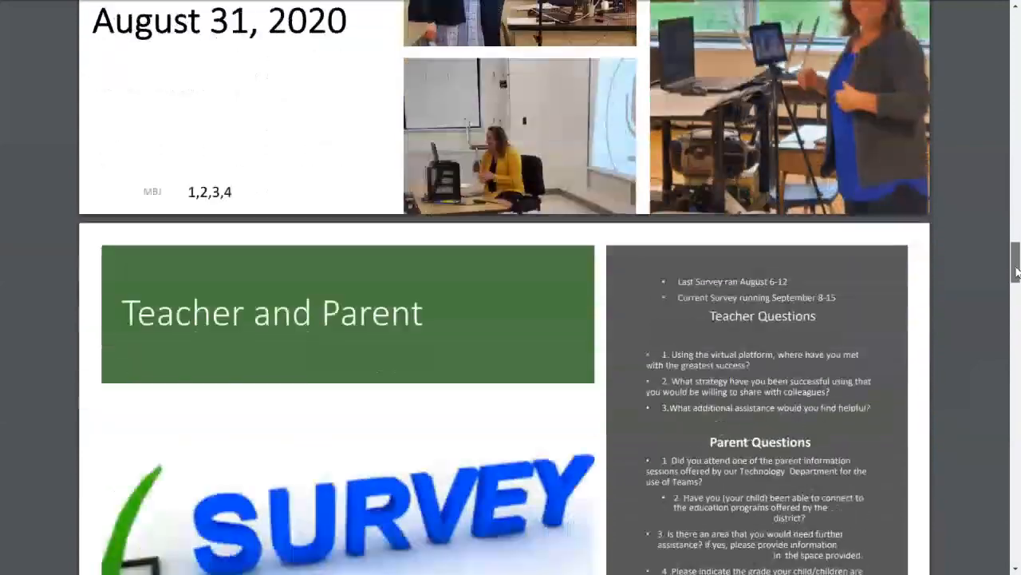
pyautogui.scroll(-3)
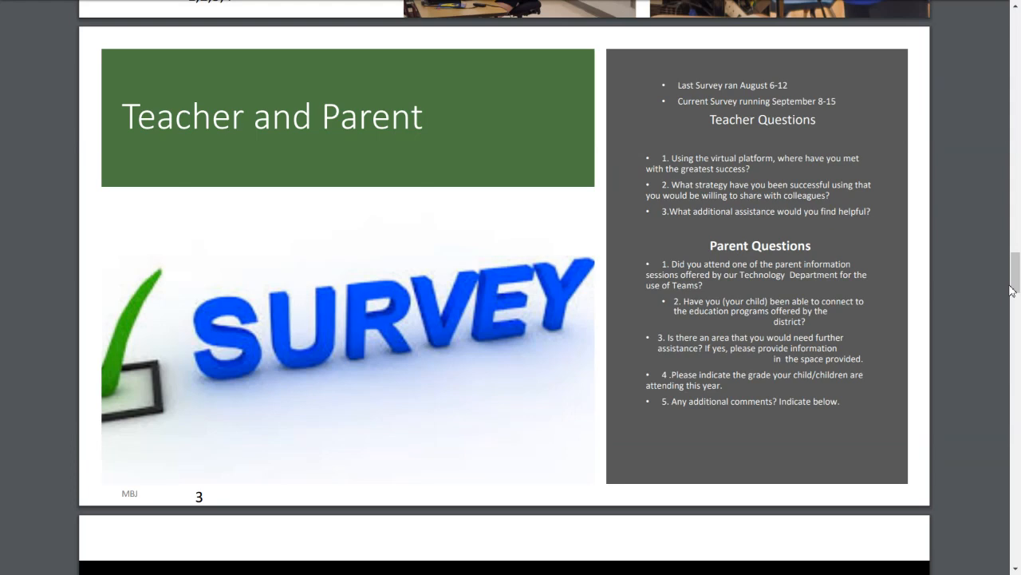
# Step: Scroll to the Technology In Oxford slide with the helpdesk pie chart
pyautogui.scroll(-3)
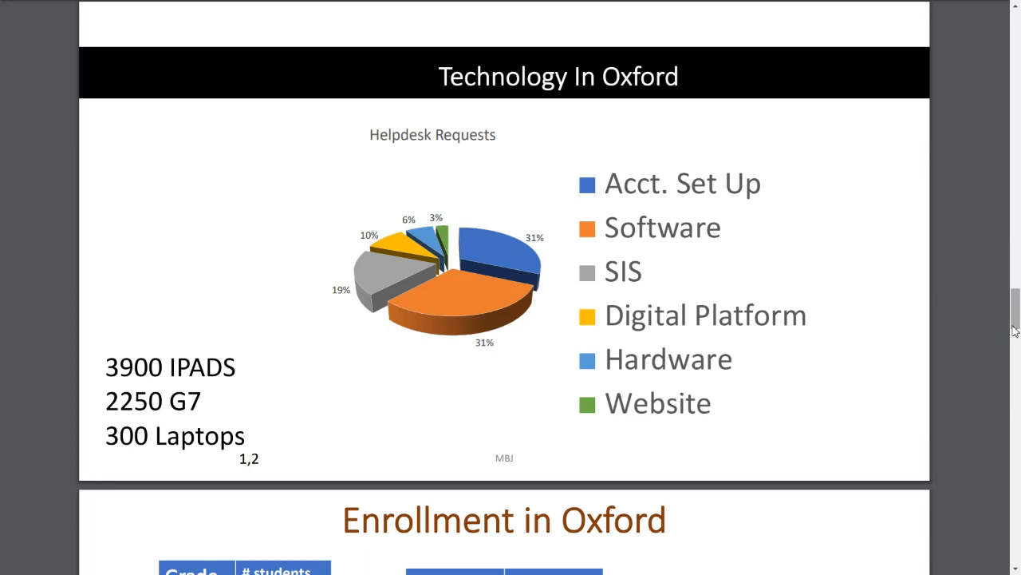
# Step: Scroll to the Enrollment in Oxford slide showing 3489 students and hold there
pyautogui.scroll(-3)
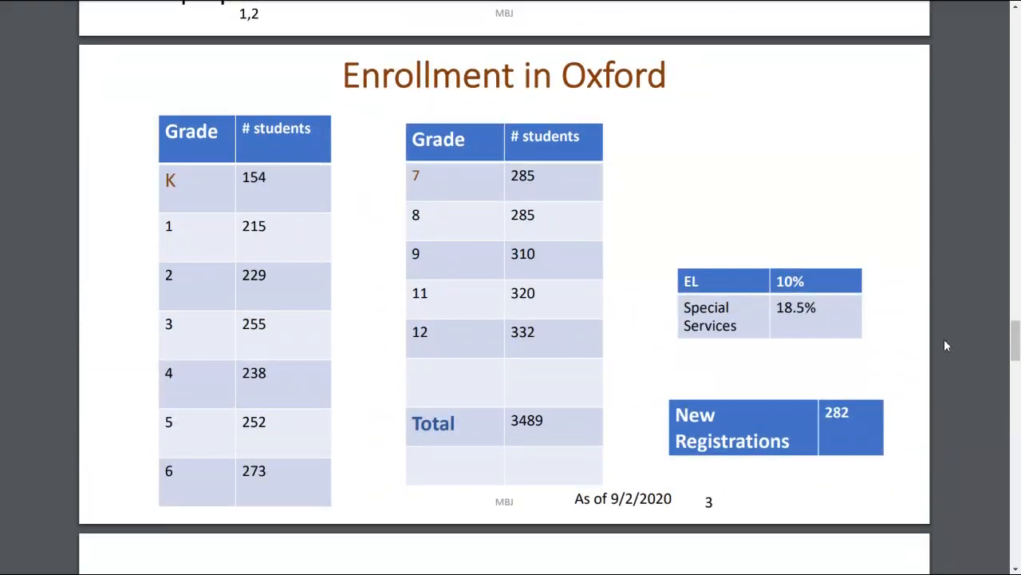
pyautogui.moveTo(895, 520)
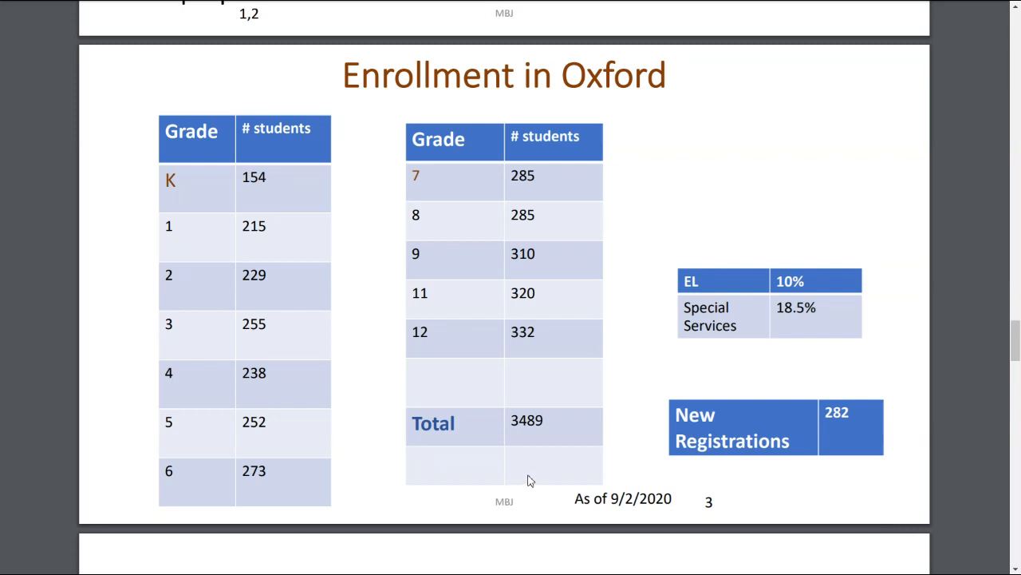
pyautogui.moveTo(527, 462)
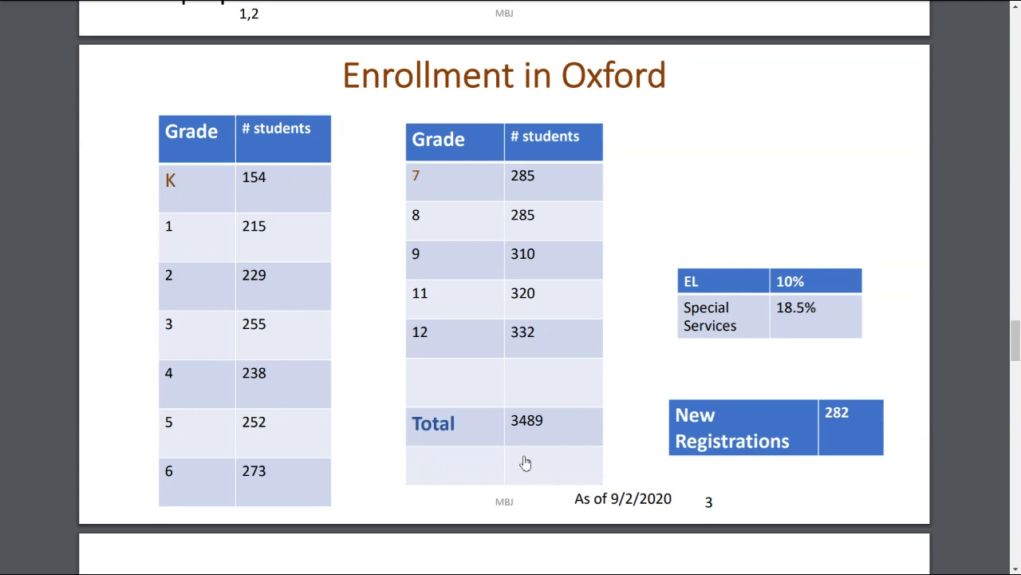
pyautogui.moveTo(511, 468)
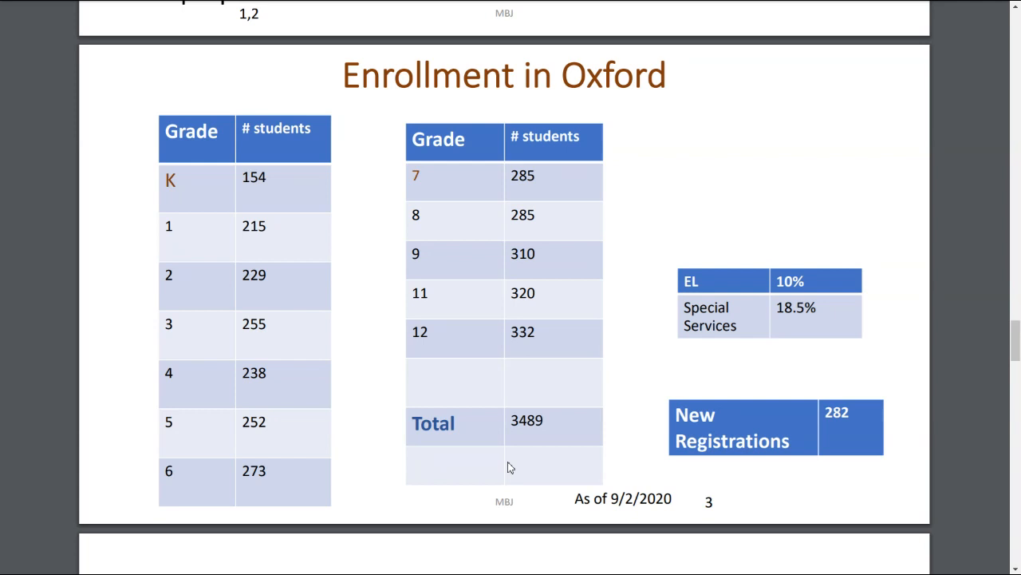
pyautogui.moveTo(508, 461)
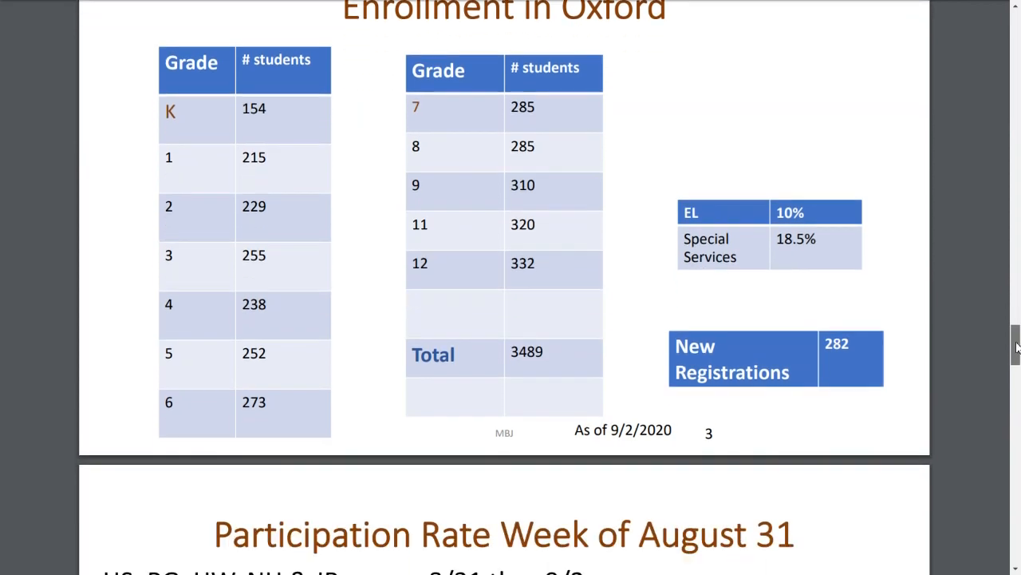
# Step: Scroll to the Participation Rate Week of August 31 slide
pyautogui.scroll(-3)
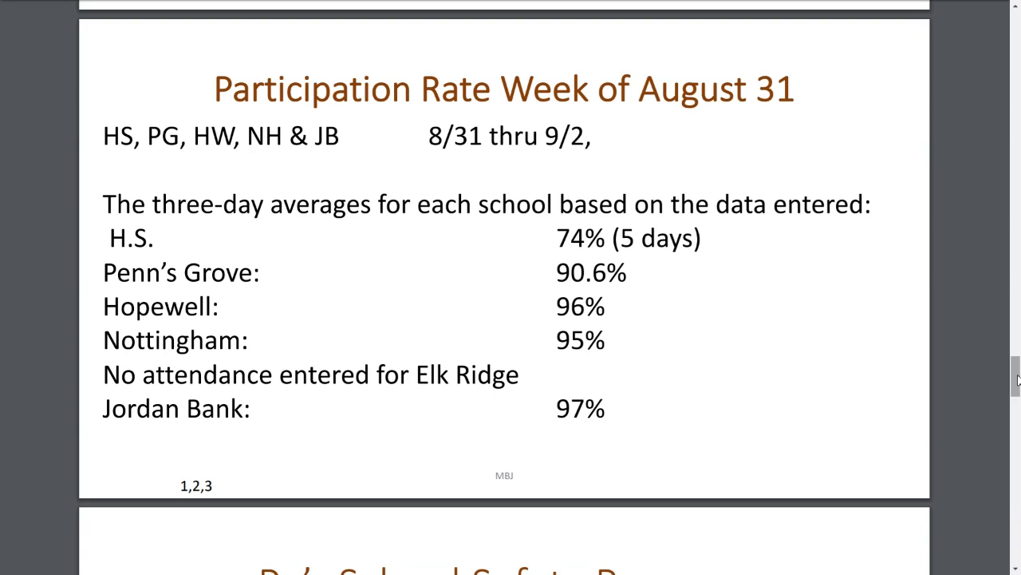
# Step: Scroll past the Safe2Say slide to page 13, Gaggle and Counselor Connection
pyautogui.scroll(-3)
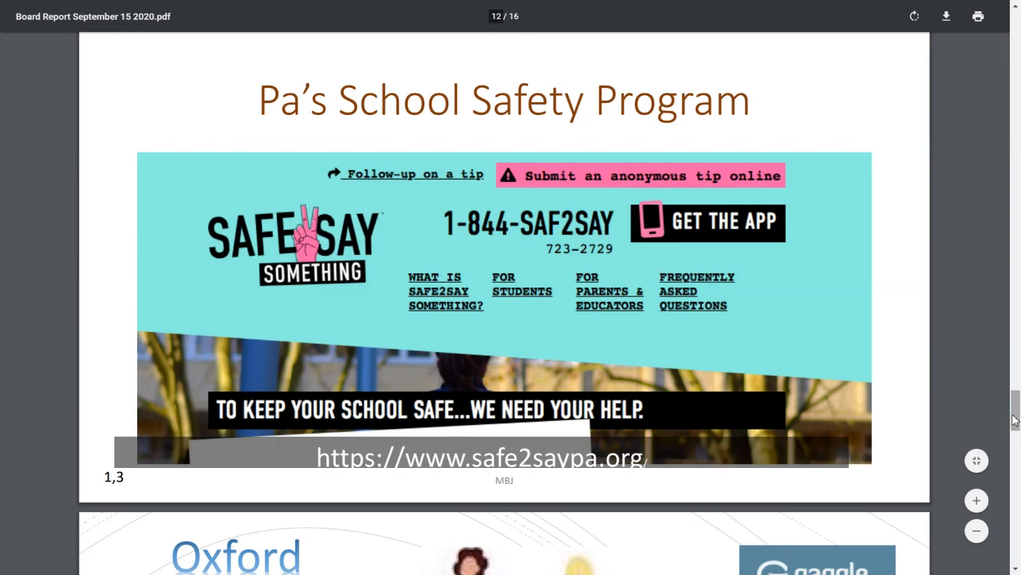
pyautogui.scroll(-3)
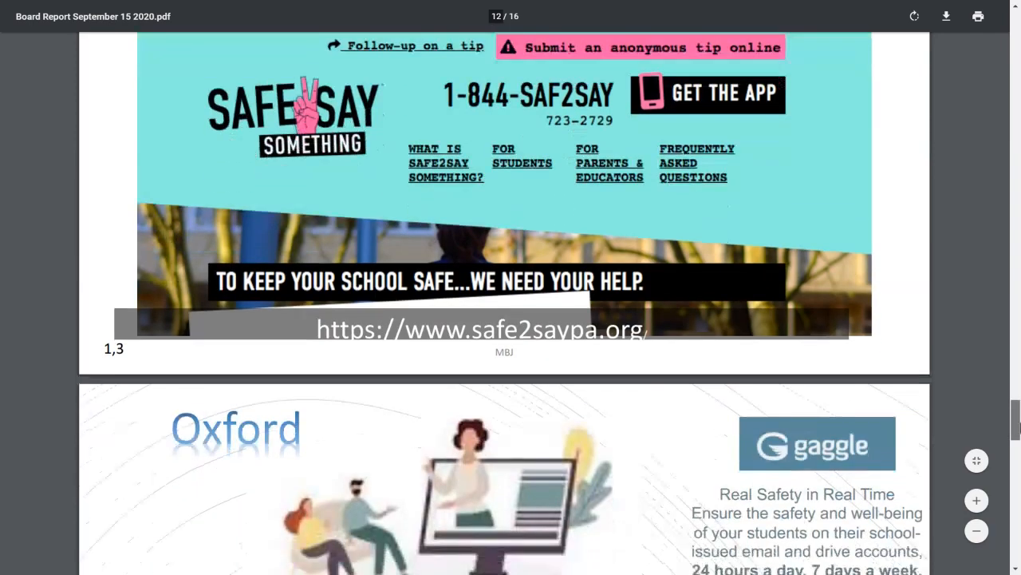
pyautogui.scroll(-3)
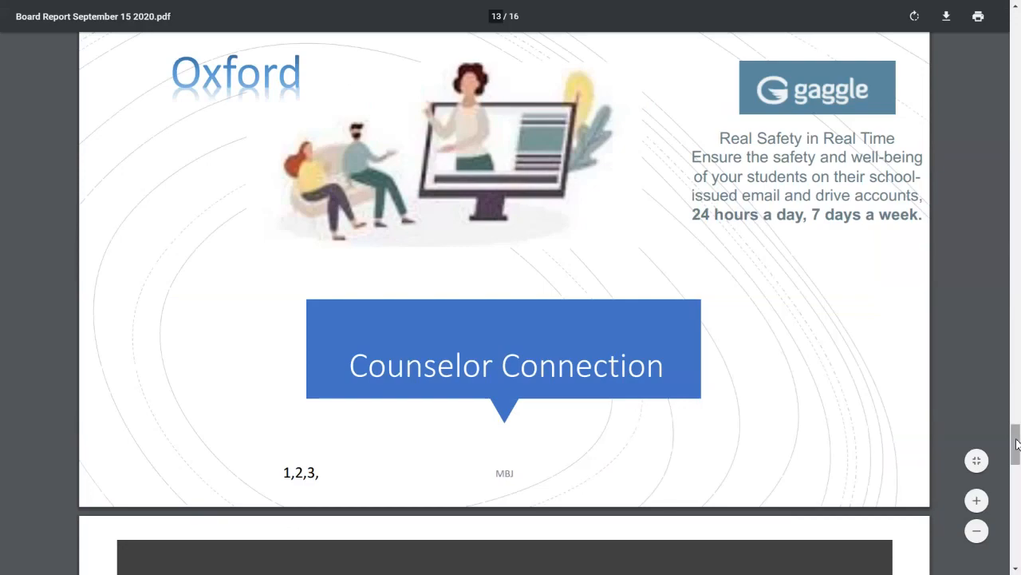
# Step: Scroll to page 14, the Oxford Area Food Service slide with meal counts
pyautogui.scroll(-3)
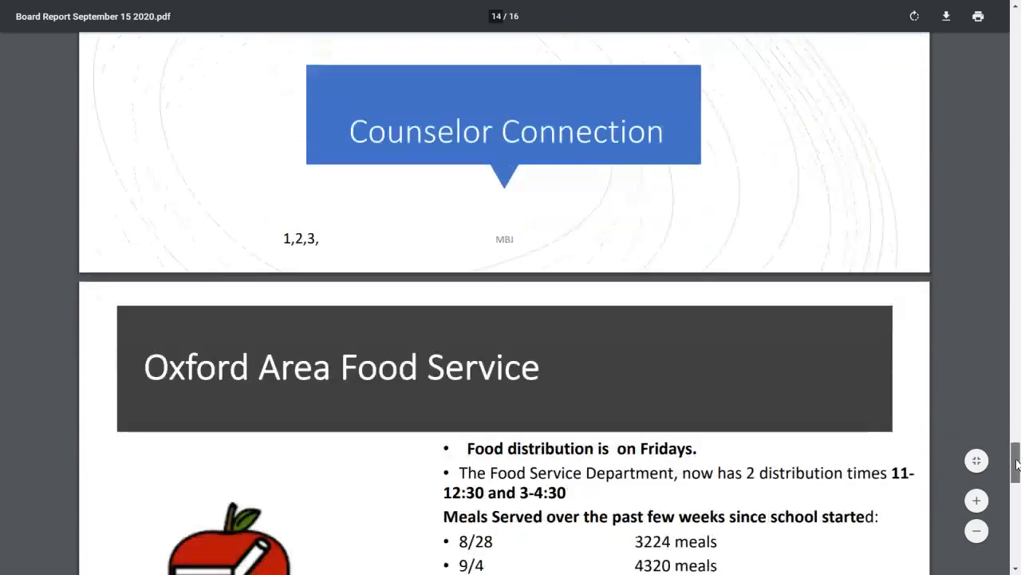
pyautogui.scroll(-3)
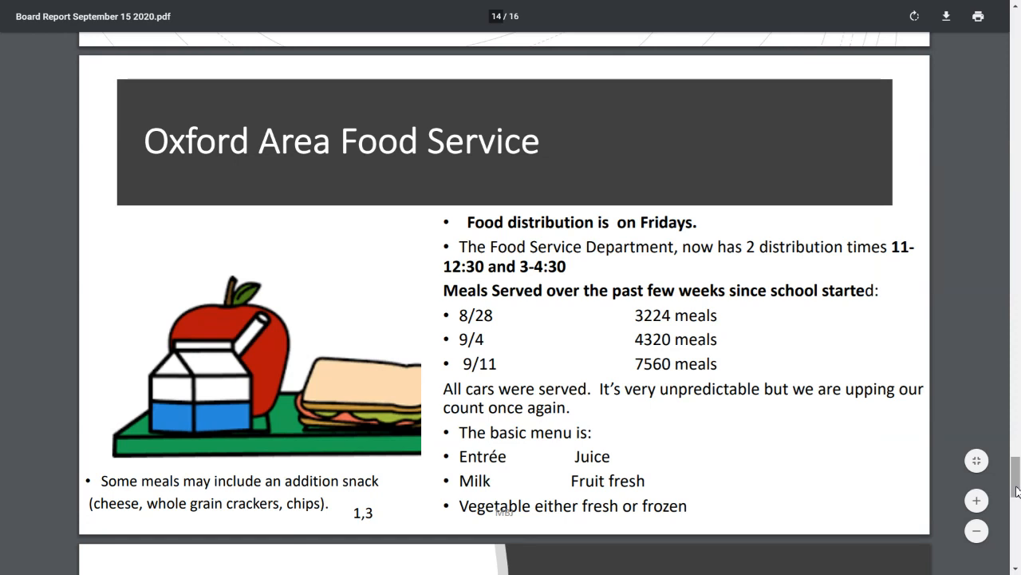
pyautogui.scroll(-3)
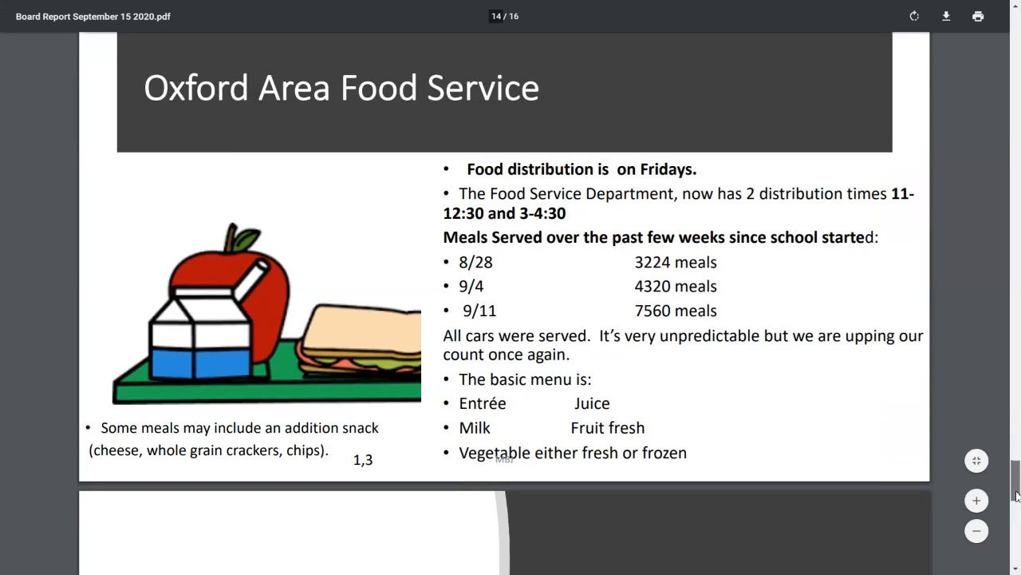
pyautogui.scroll(-3)
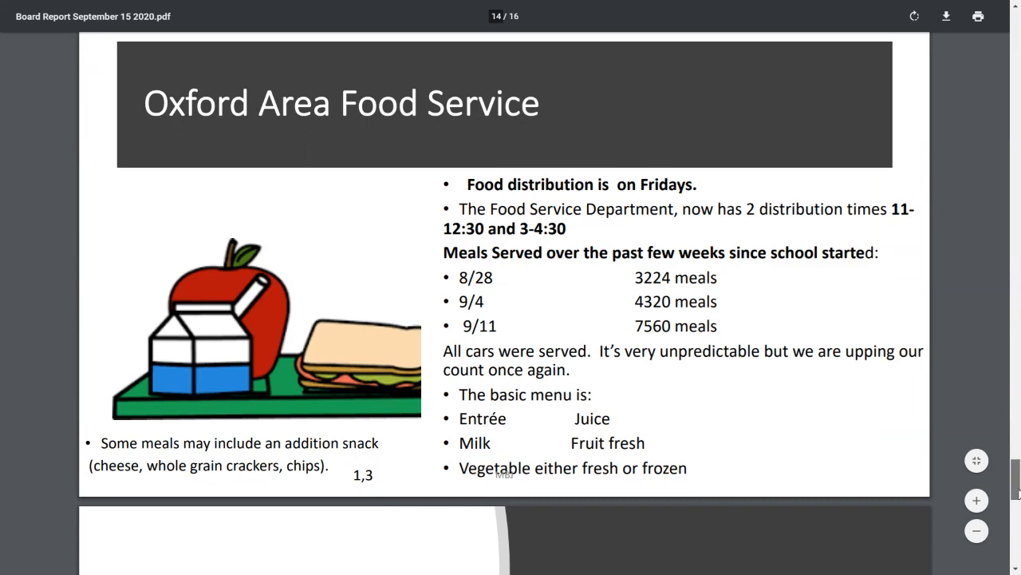
# Step: Scroll to page 15, the Comprehensive Plan 2022-2025 slide
pyautogui.scroll(-3)
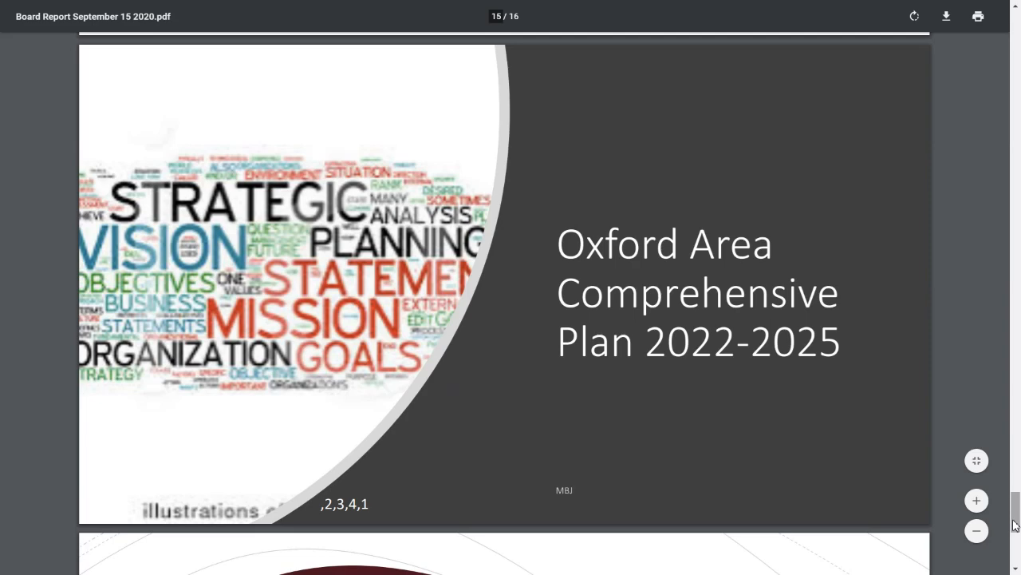
pyautogui.click(76, 24)
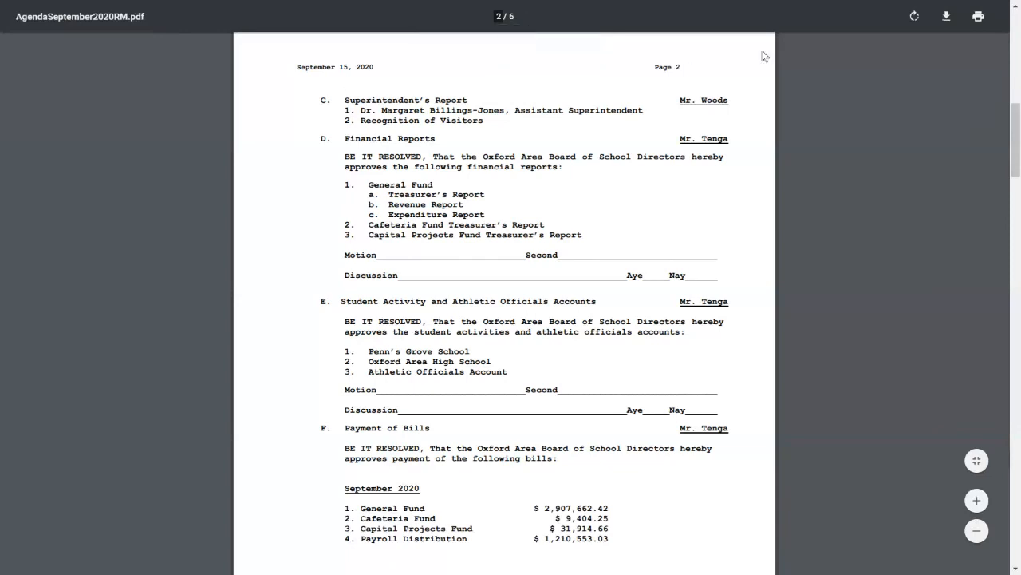
pyautogui.moveTo(753, 80)
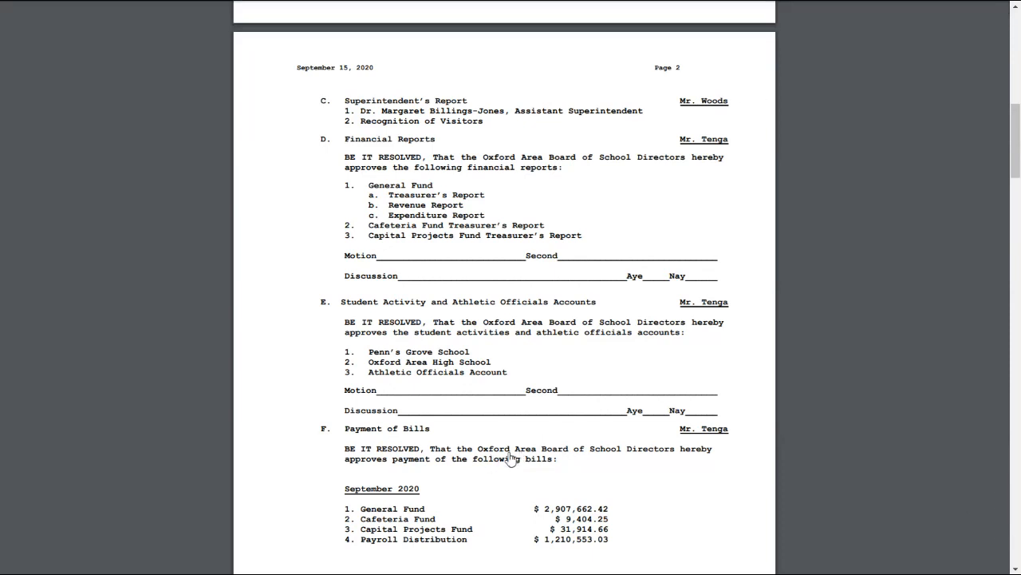
pyautogui.moveTo(506, 487)
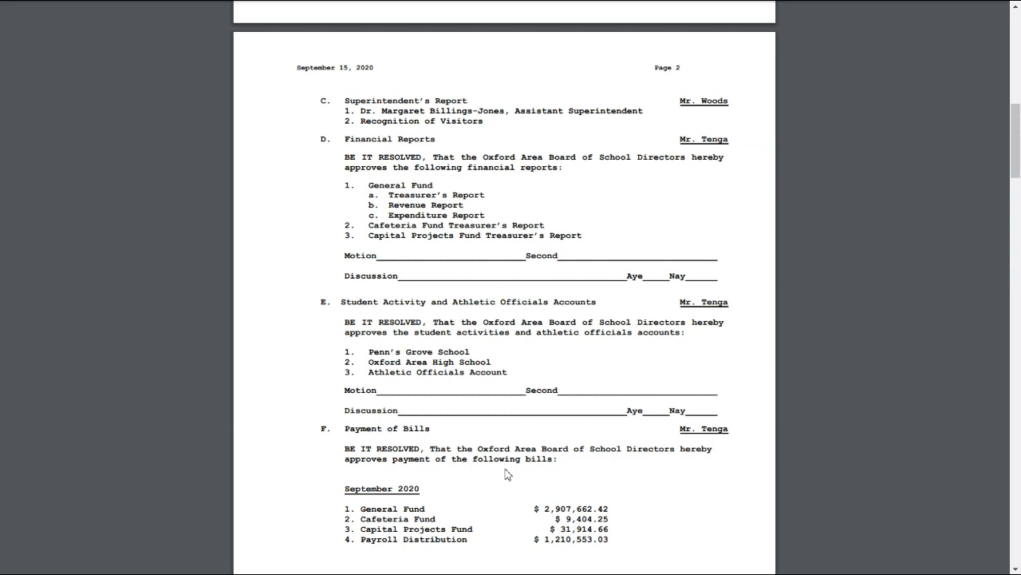
pyautogui.moveTo(168, 539)
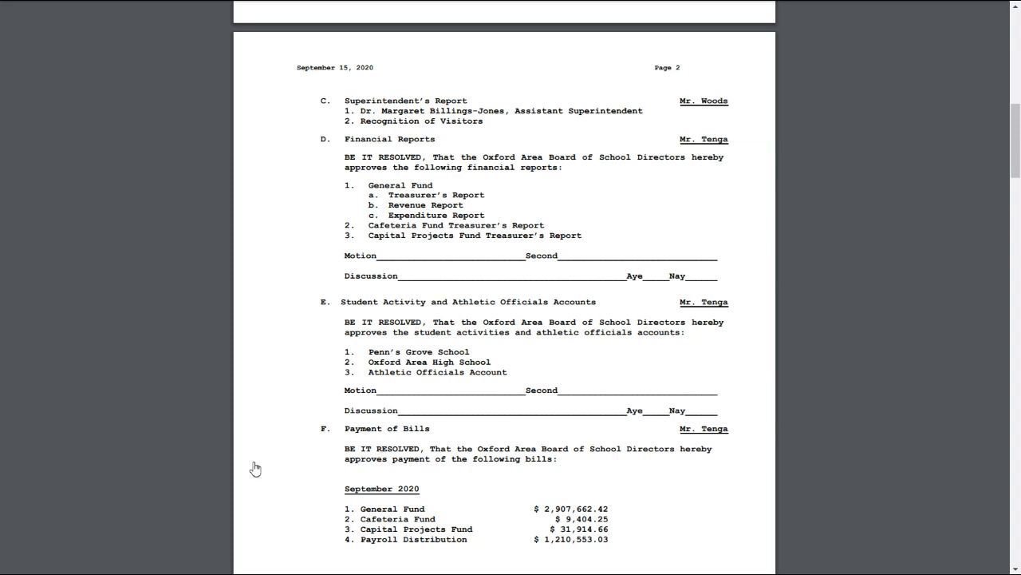
pyautogui.moveTo(257, 469)
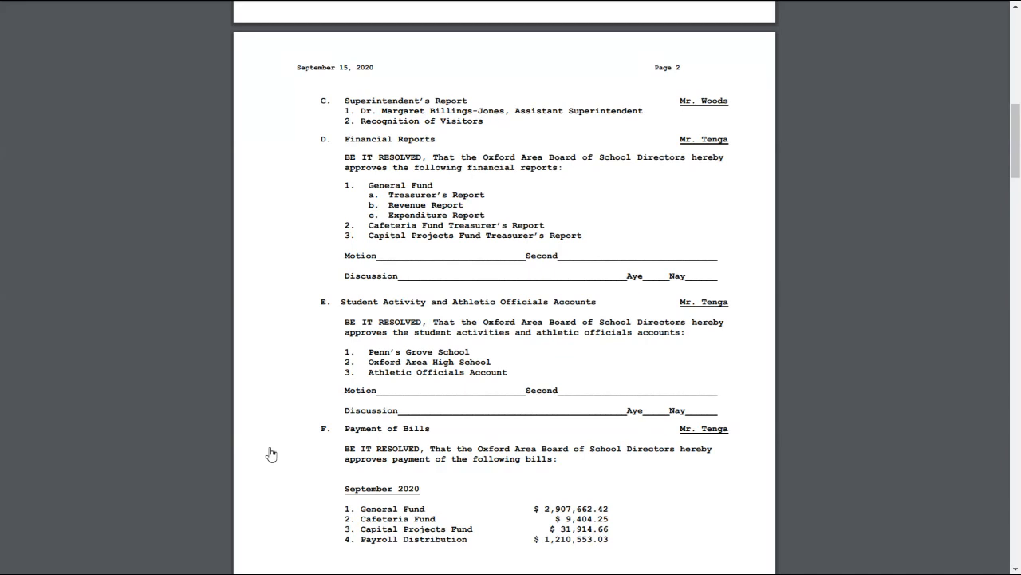
pyautogui.moveTo(278, 447)
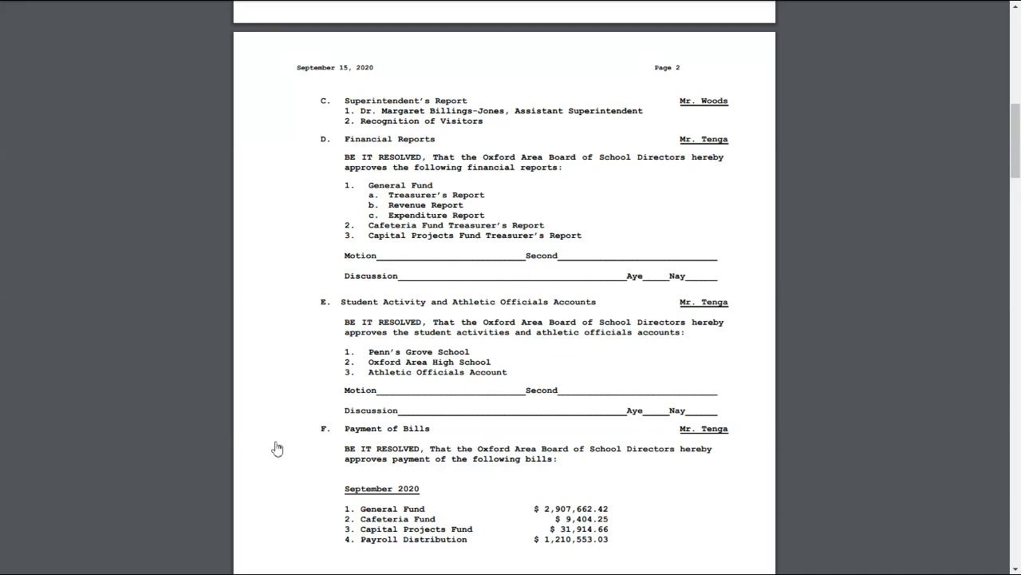
pyautogui.moveTo(405, 393)
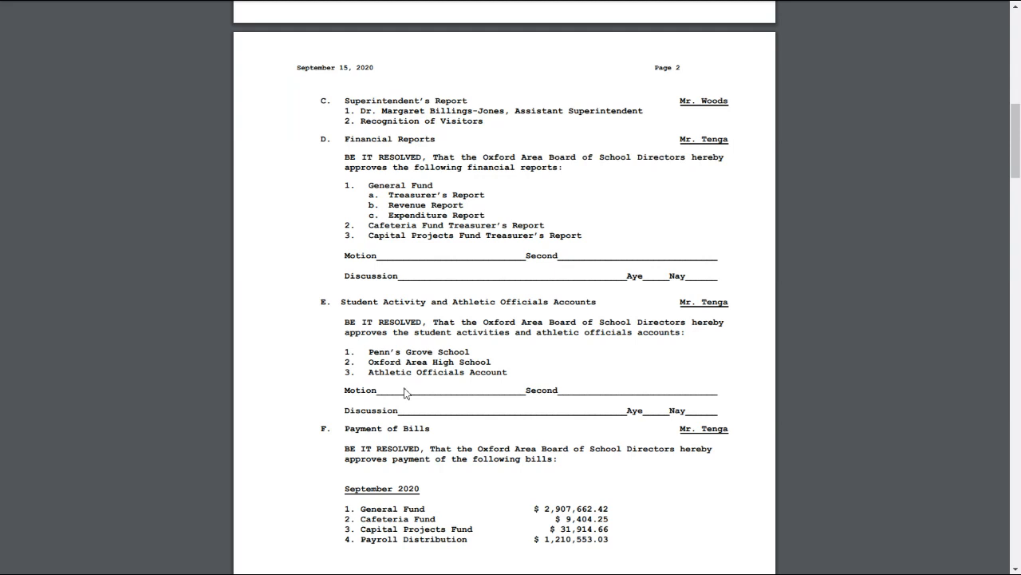
pyautogui.moveTo(884, 81)
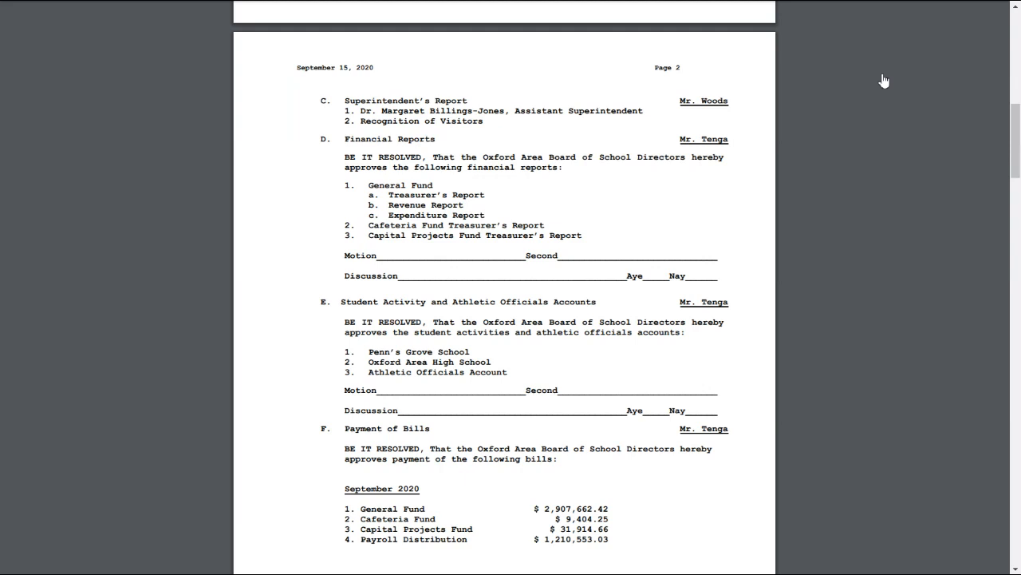
pyautogui.moveTo(856, 162)
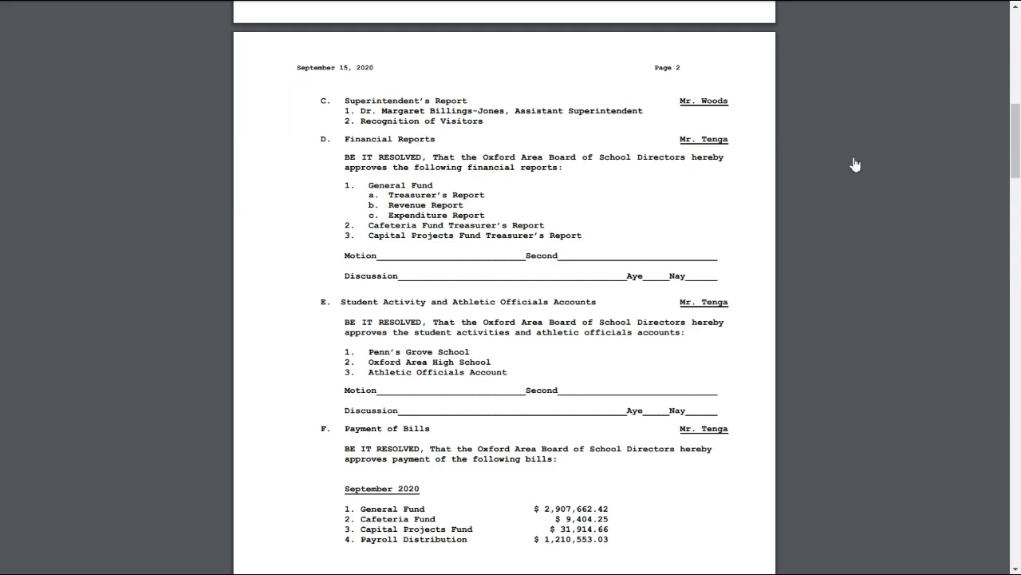
pyautogui.moveTo(873, 322)
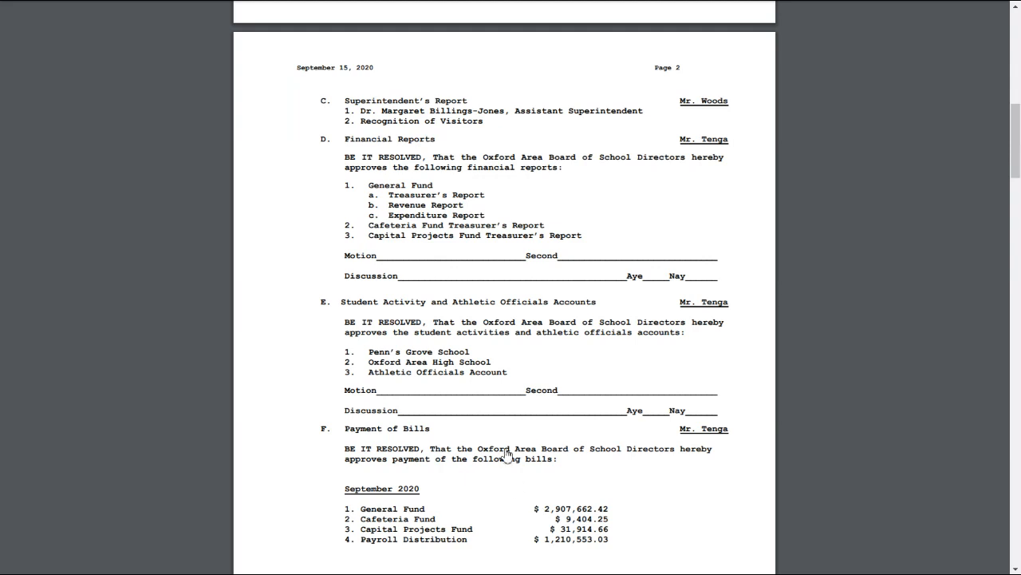
pyautogui.moveTo(509, 485)
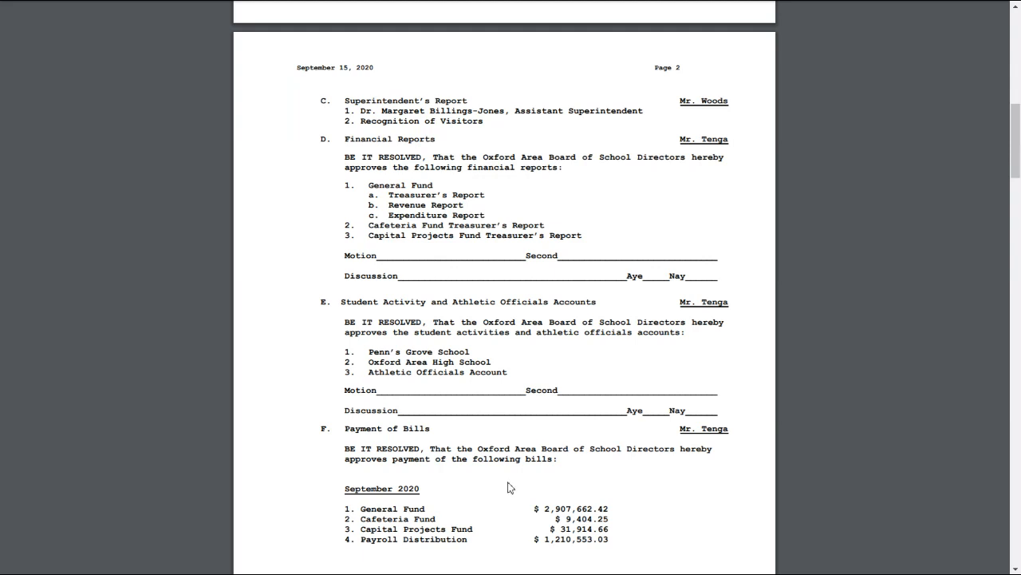
pyautogui.moveTo(870, 322)
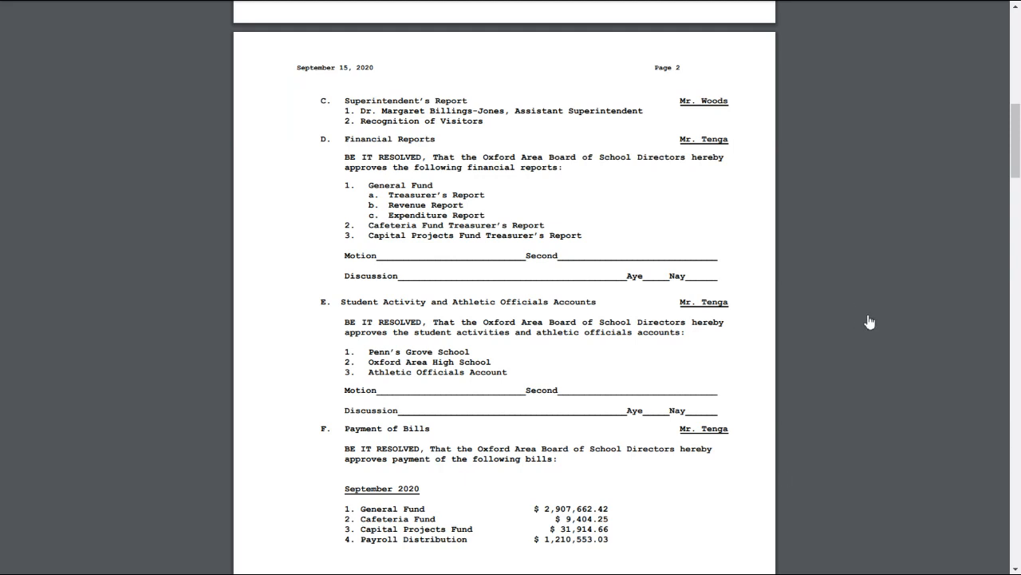
pyautogui.moveTo(870, 316)
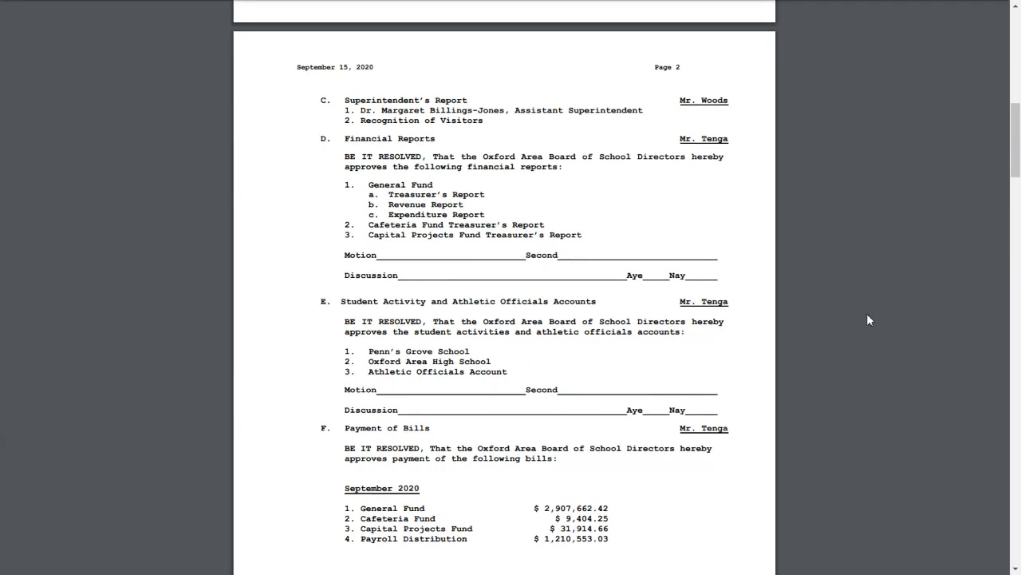
pyautogui.moveTo(884, 309)
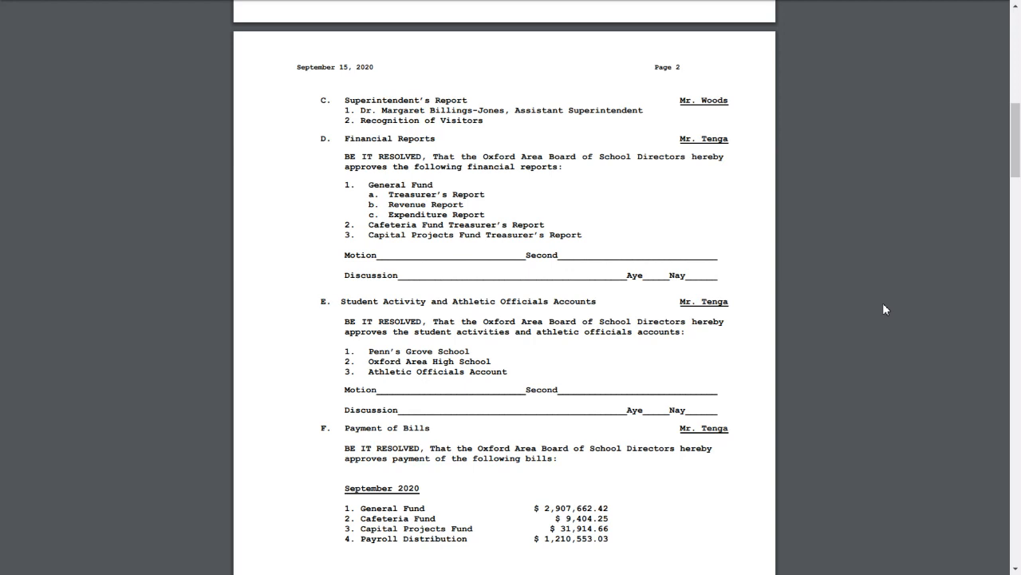
# Step: Scroll the agenda PDF past Payment of Bills to the page 3 Reports heading
pyautogui.scroll(-3)
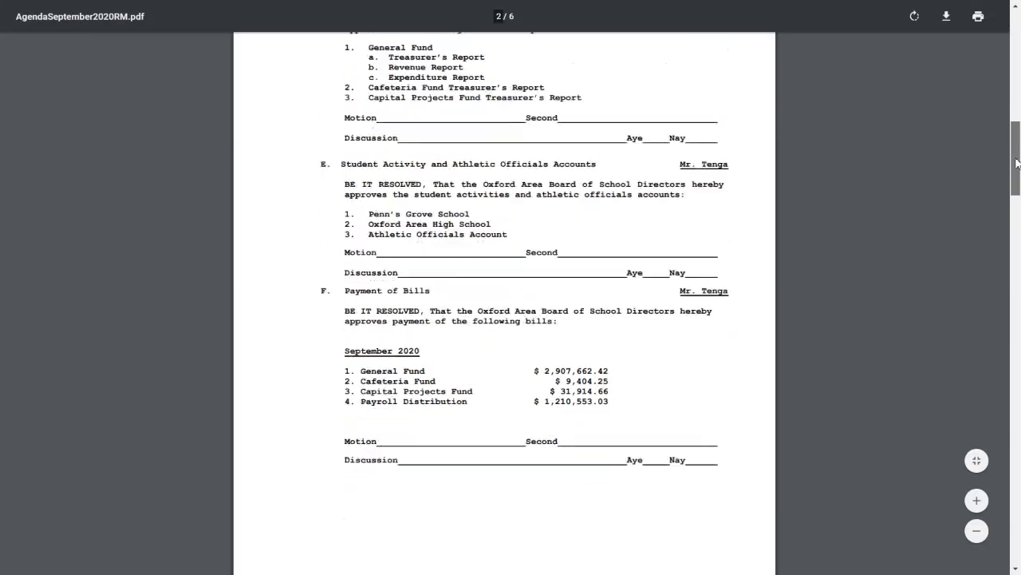
pyautogui.scroll(-3)
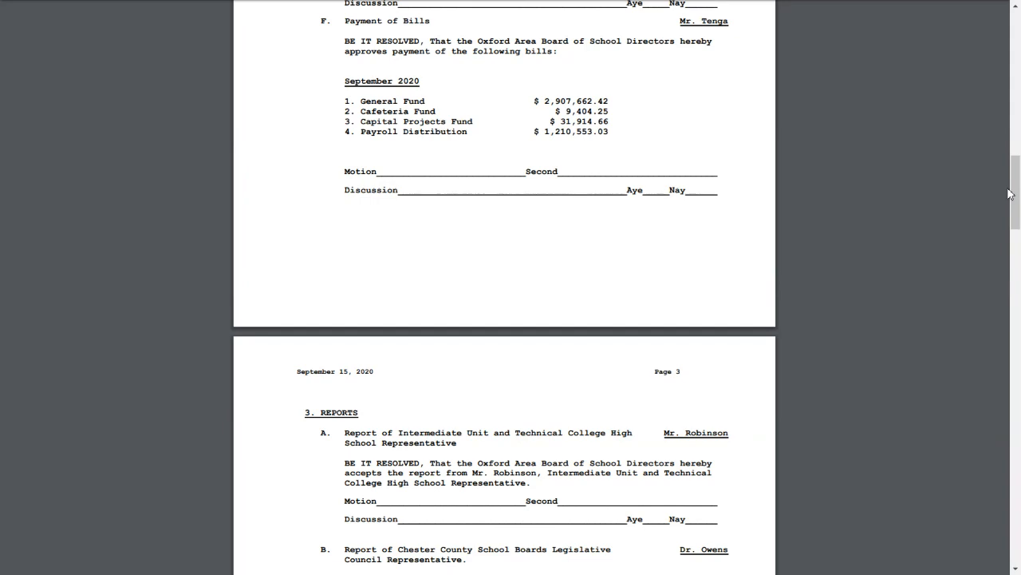
pyautogui.scroll(-3)
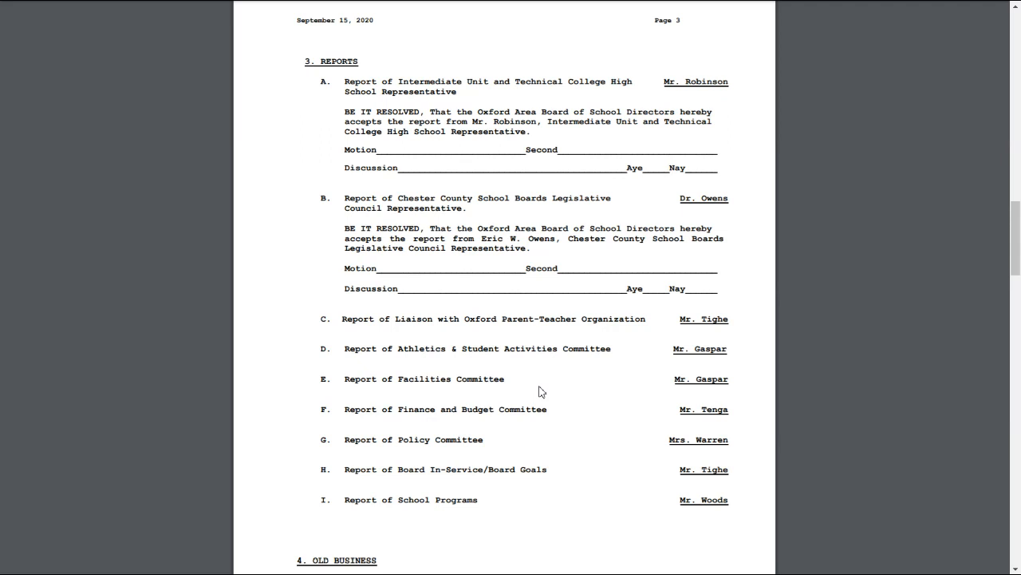
pyautogui.moveTo(908, 425)
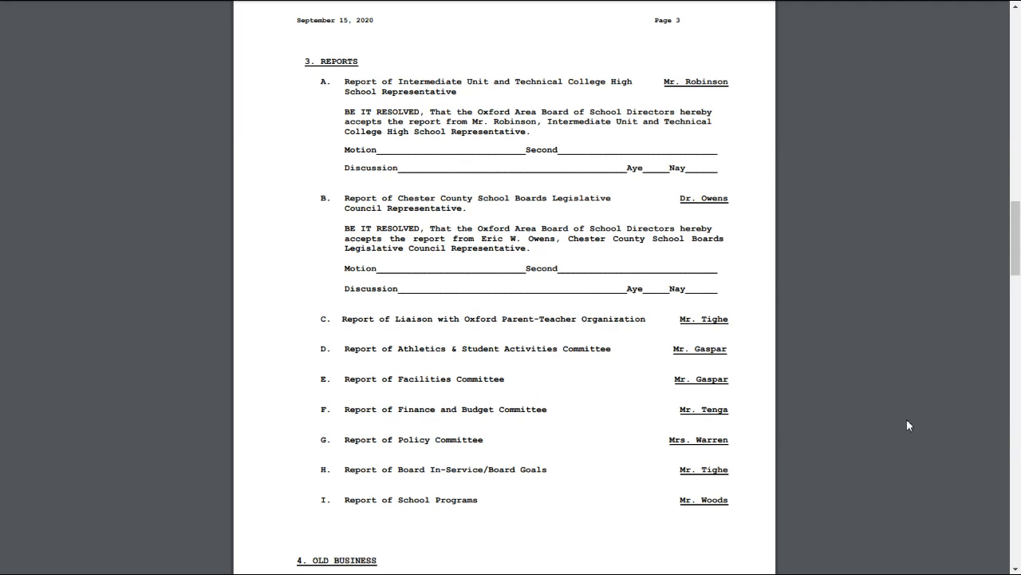
pyautogui.moveTo(905, 428)
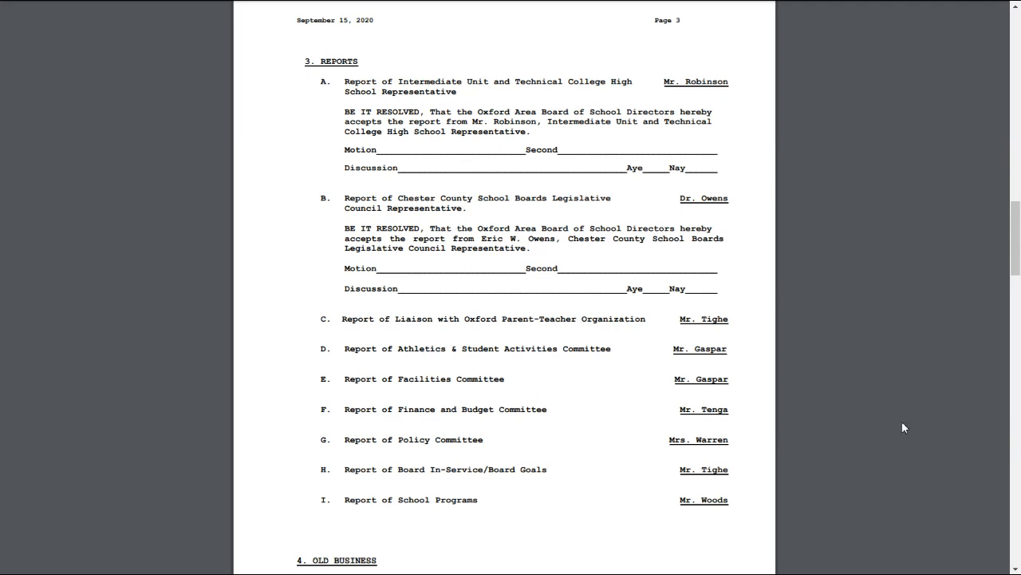
pyautogui.moveTo(929, 419)
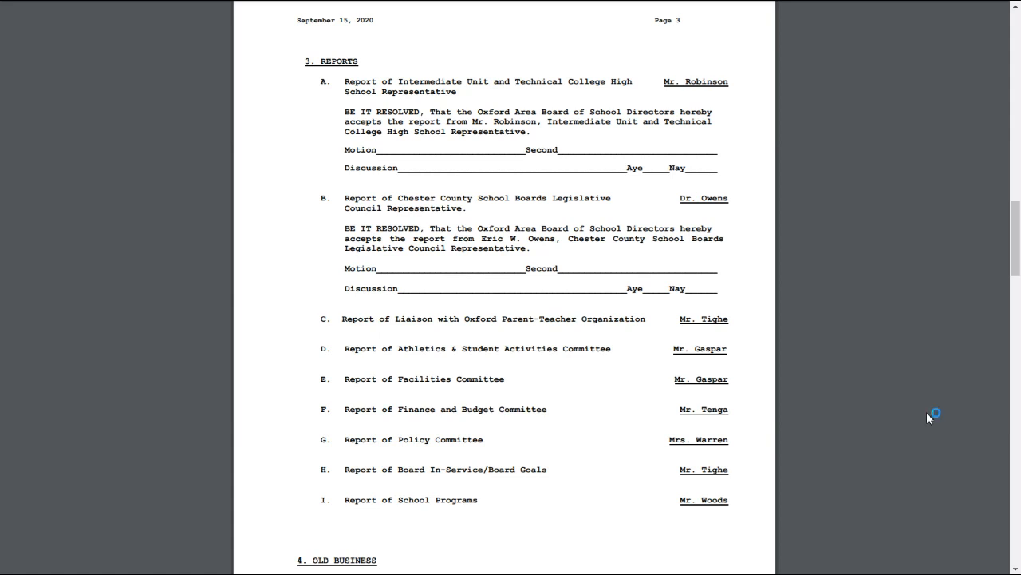
pyautogui.moveTo(929, 417)
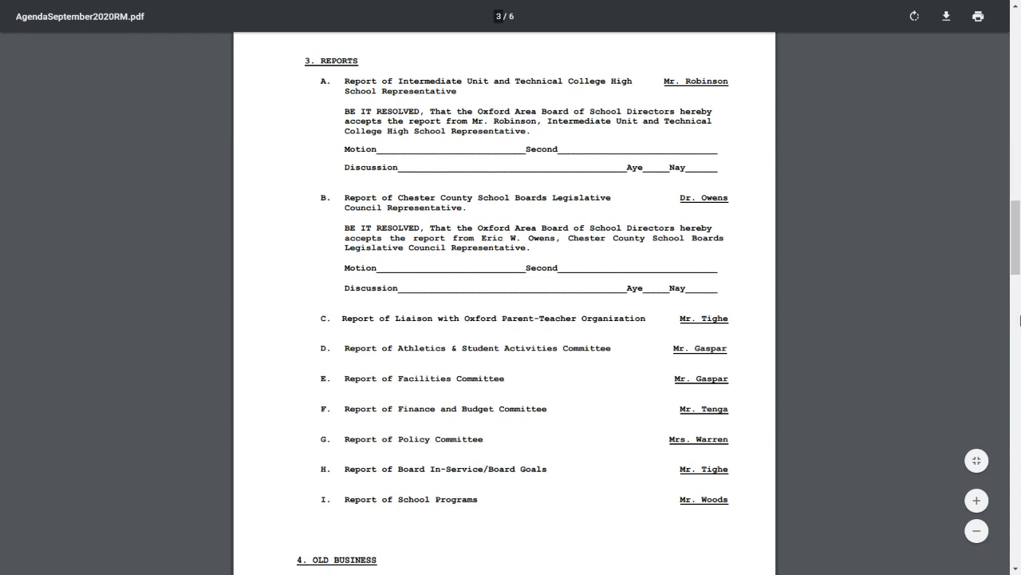
pyautogui.scroll(-3)
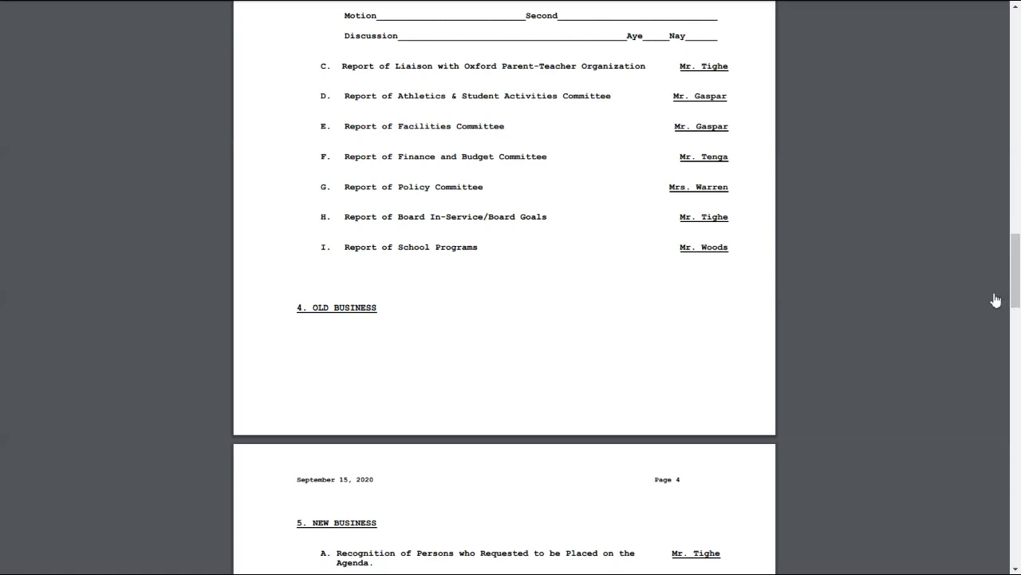
pyautogui.moveTo(978, 300)
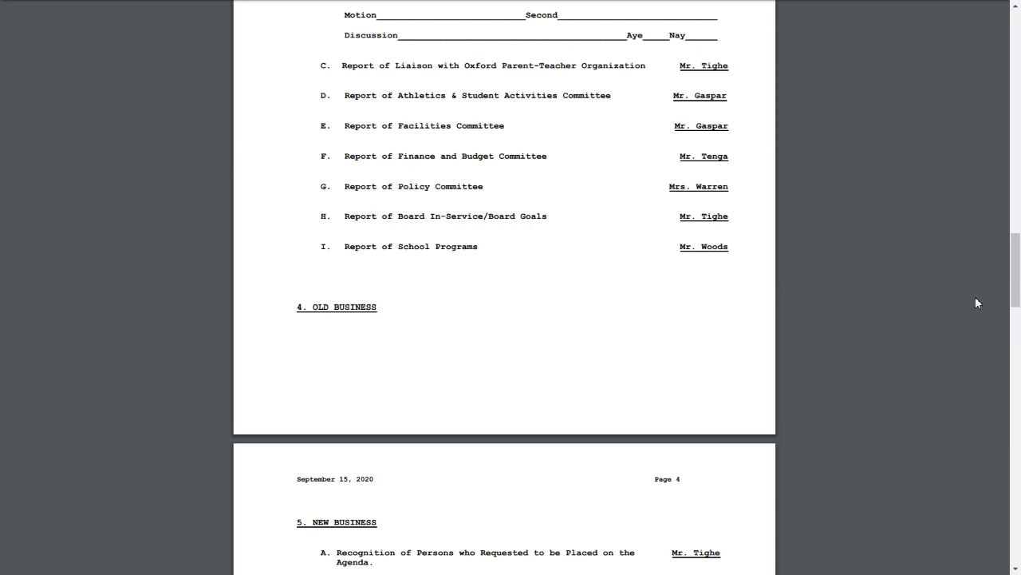
pyautogui.moveTo(974, 301)
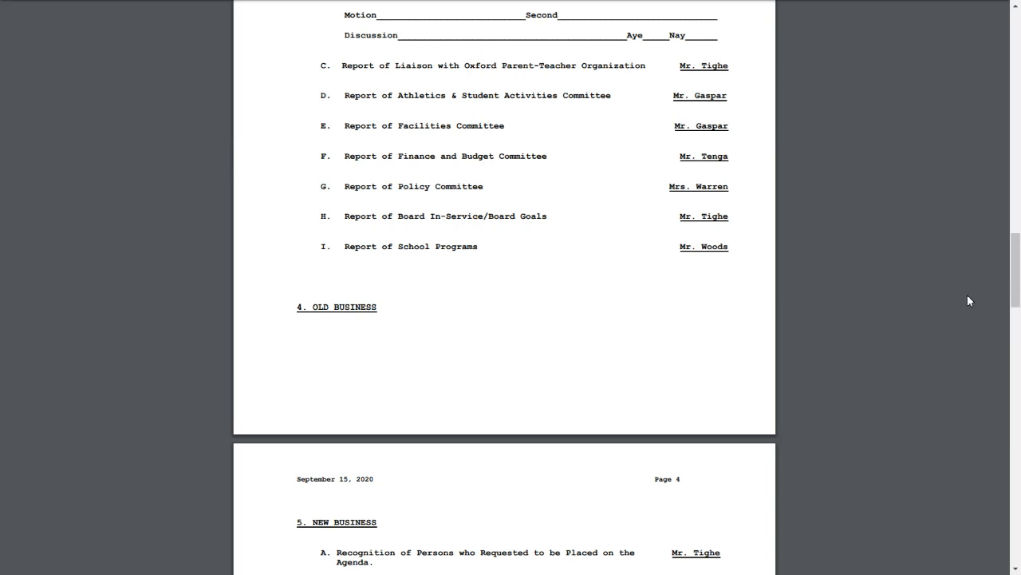
pyautogui.moveTo(967, 303)
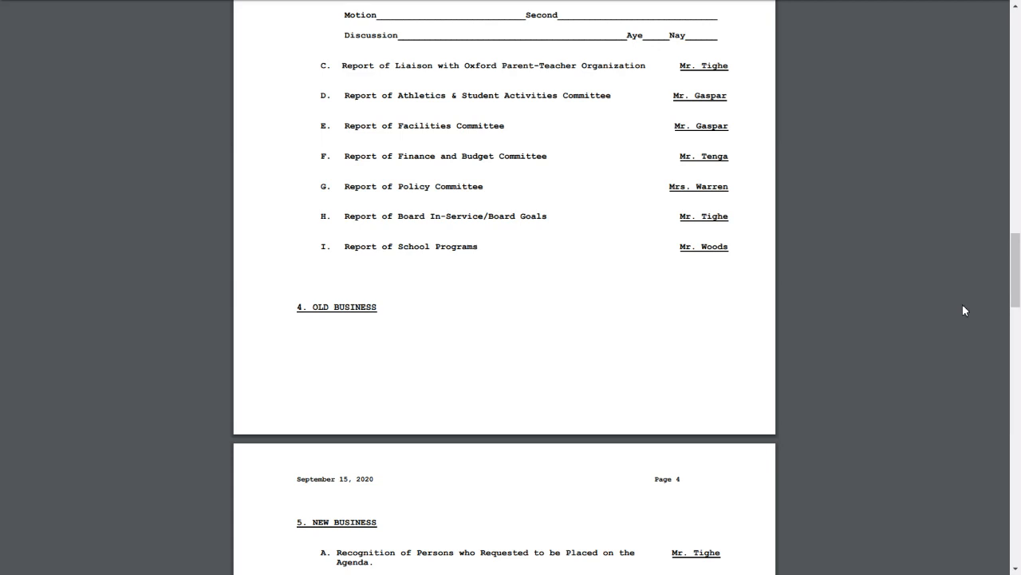
pyautogui.moveTo(949, 310)
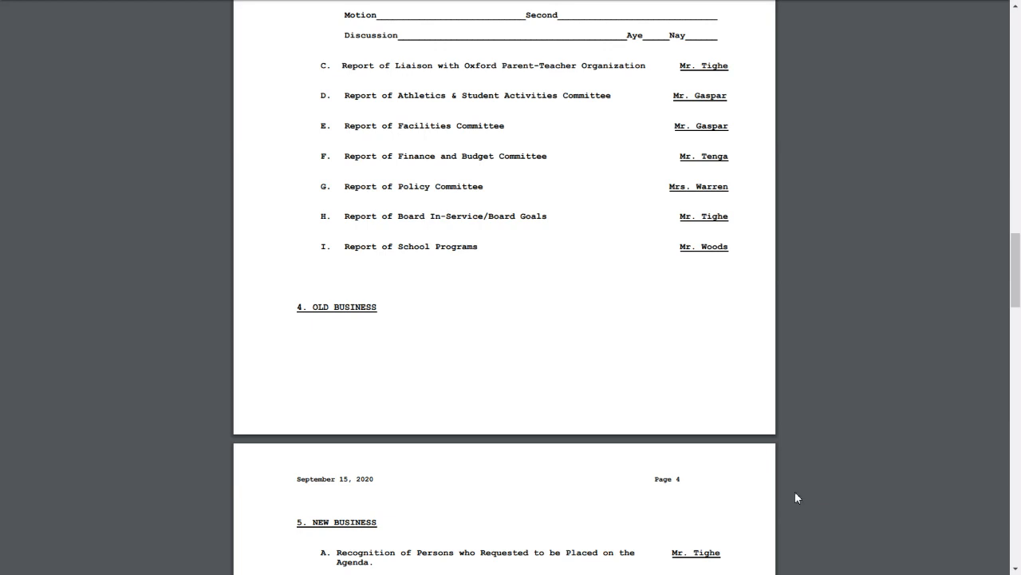
pyautogui.moveTo(960, 418)
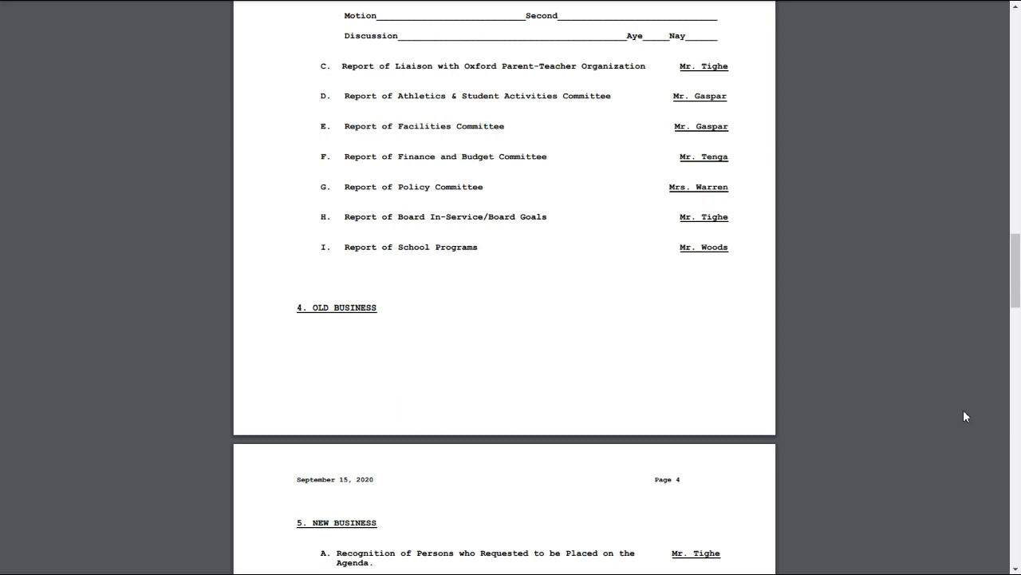
pyautogui.moveTo(666, 442)
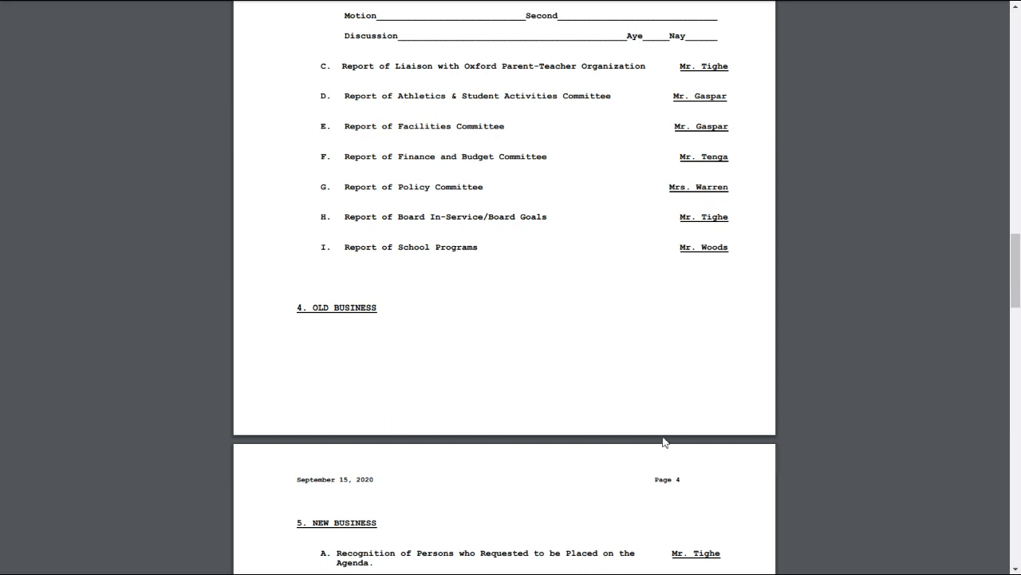